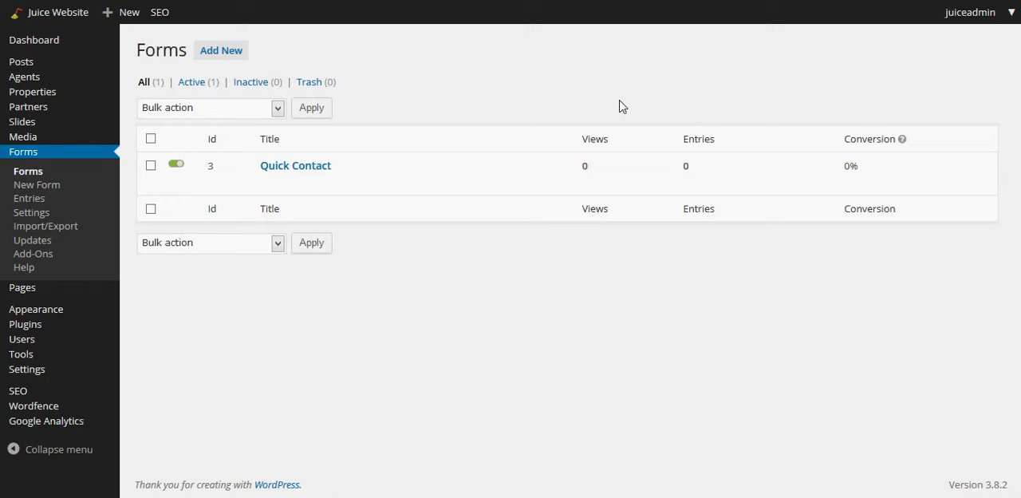
pyautogui.moveTo(465, 93)
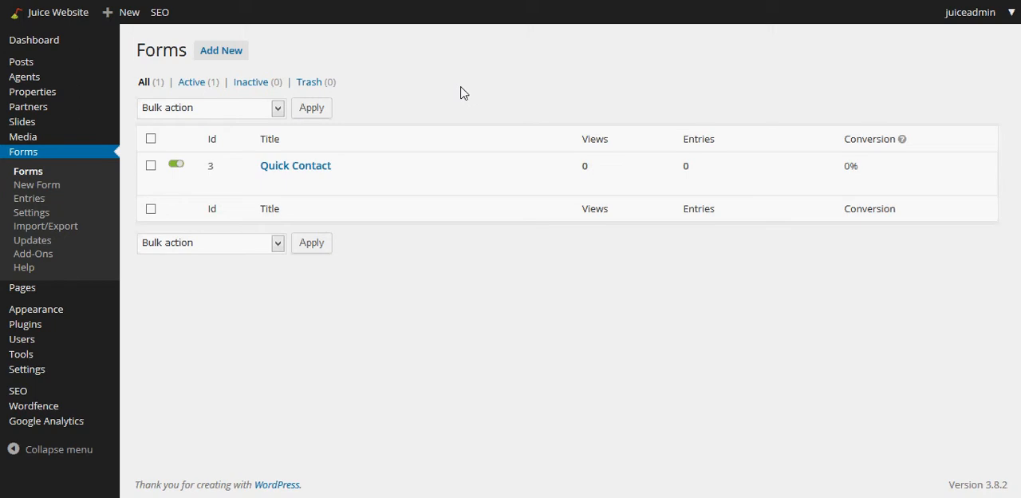
pyautogui.moveTo(221, 51)
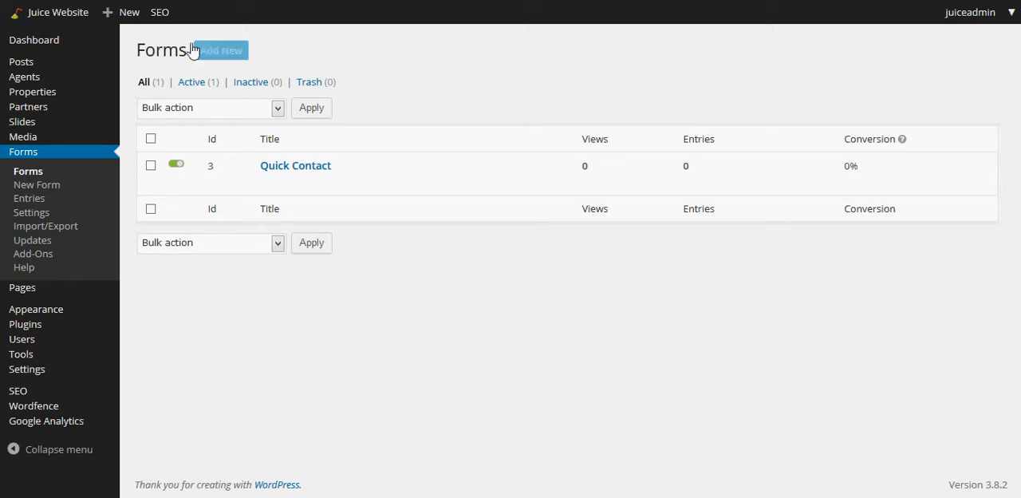
pyautogui.moveTo(399, 91)
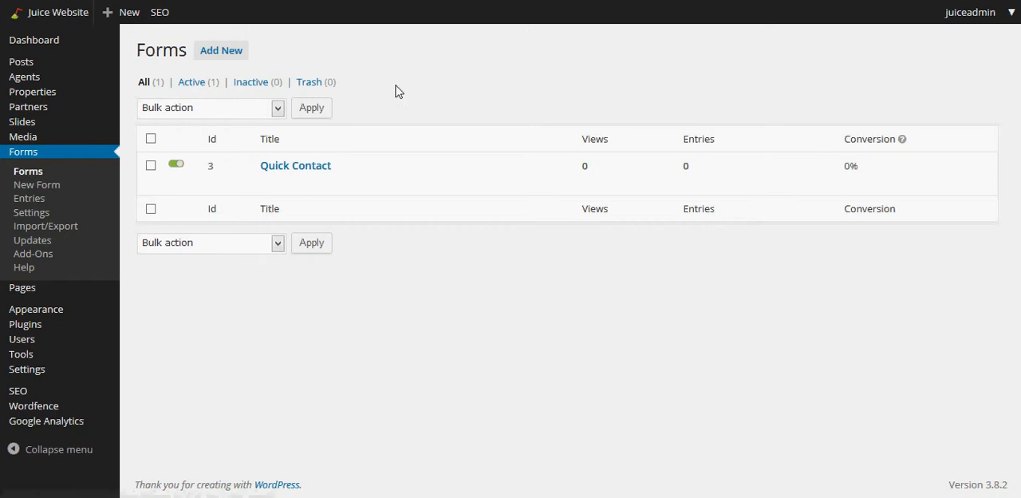
pyautogui.moveTo(295, 166)
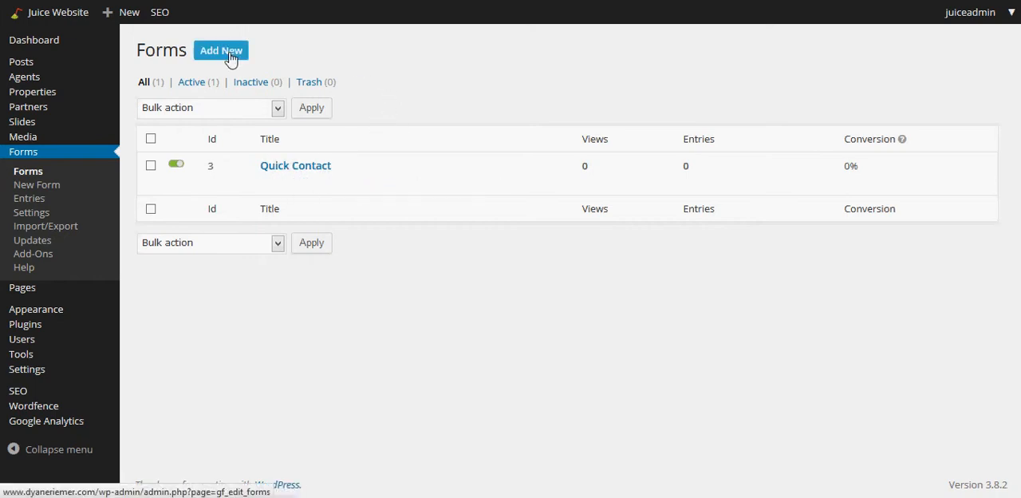
# Add a new form, enter the title 'Send Us A Message', and create it.
pyautogui.click(221, 50)
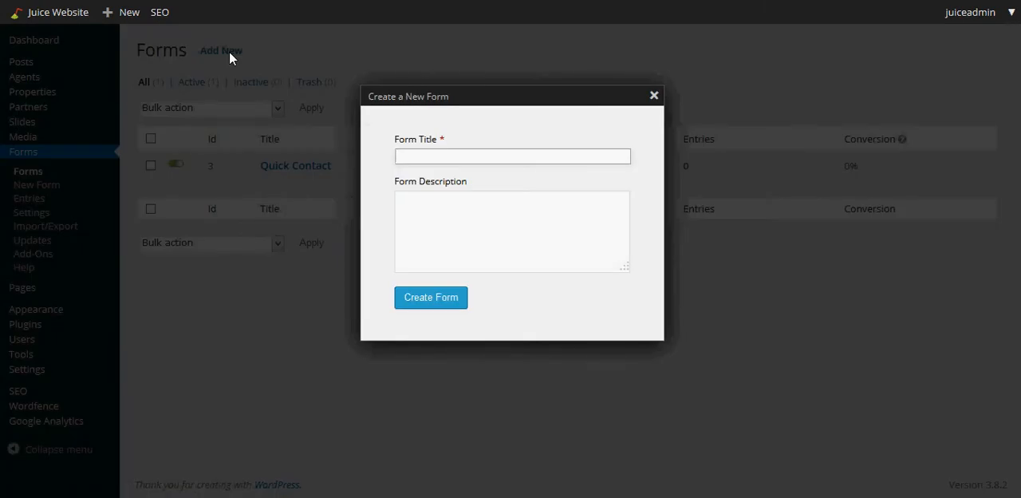
pyautogui.write('Send Us')
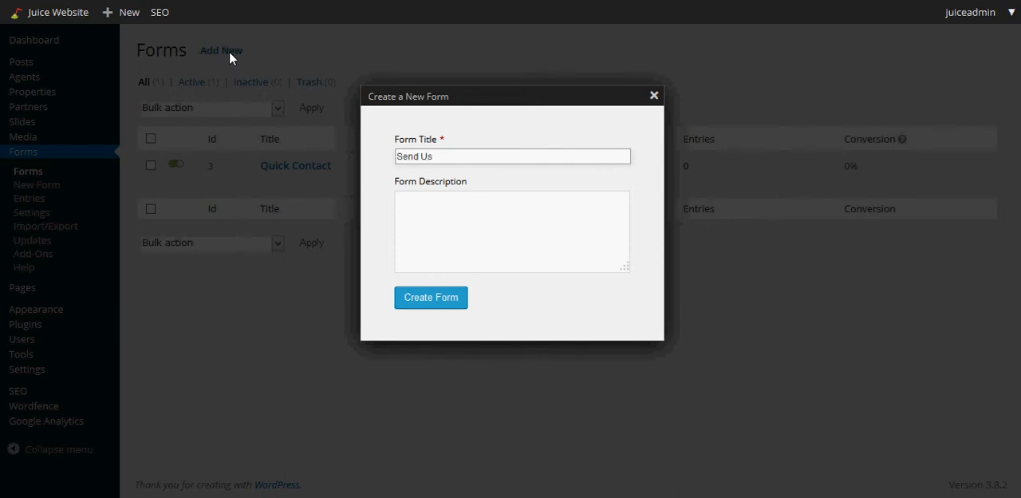
pyautogui.write('A Message')
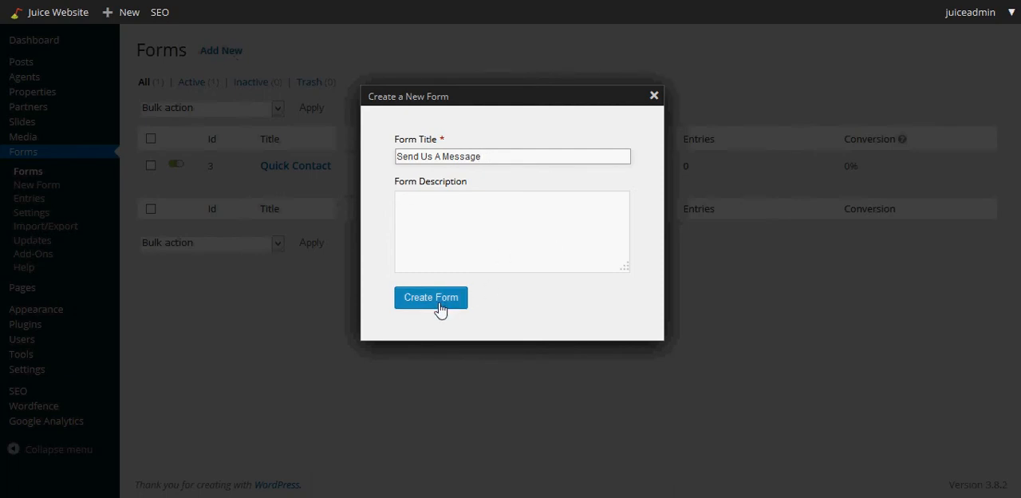
pyautogui.click(431, 297)
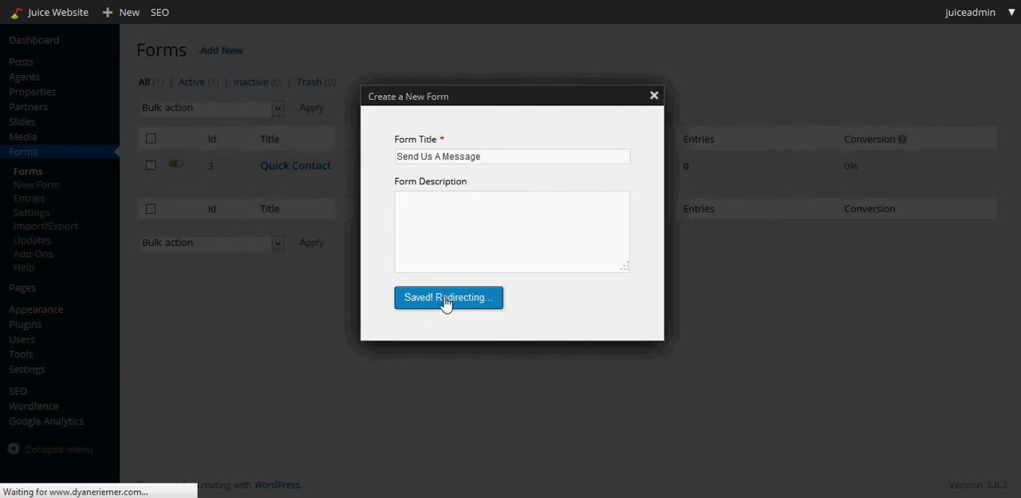
# Wait for the empty form's editor, then expand the Advanced Fields panel.
pyautogui.click(448, 297)
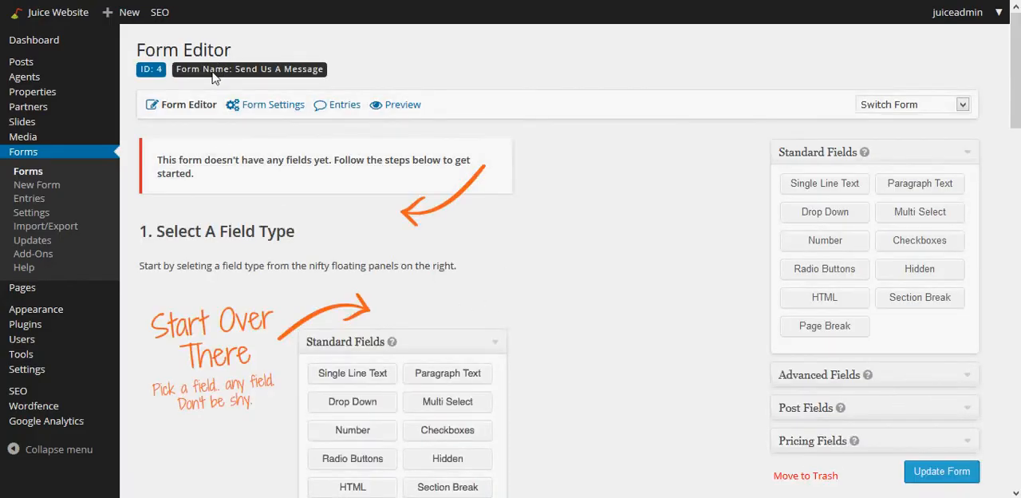
pyautogui.moveTo(289, 76)
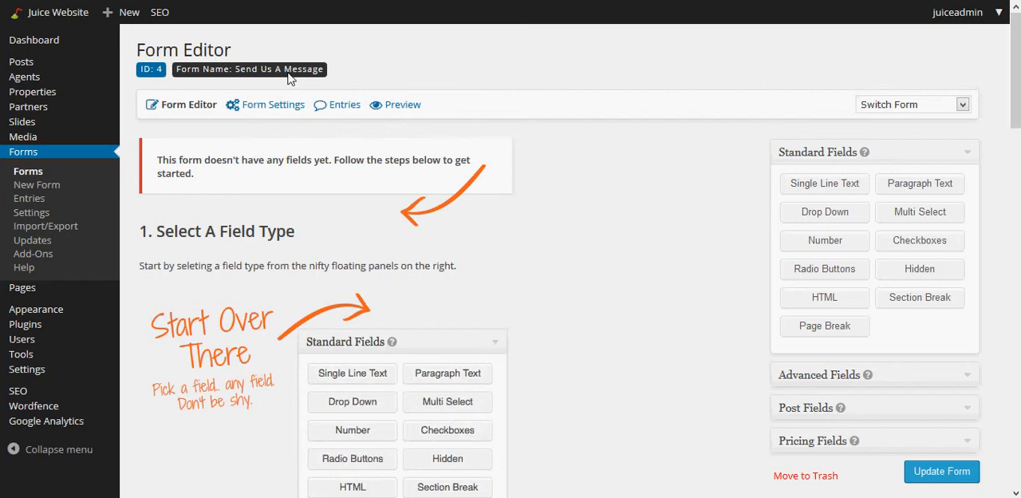
pyautogui.moveTo(264, 186)
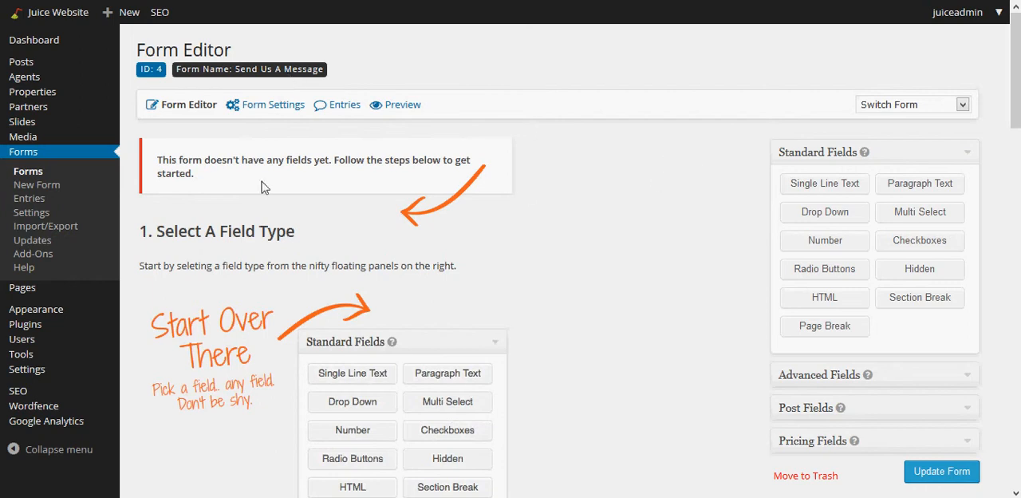
pyautogui.moveTo(155, 226)
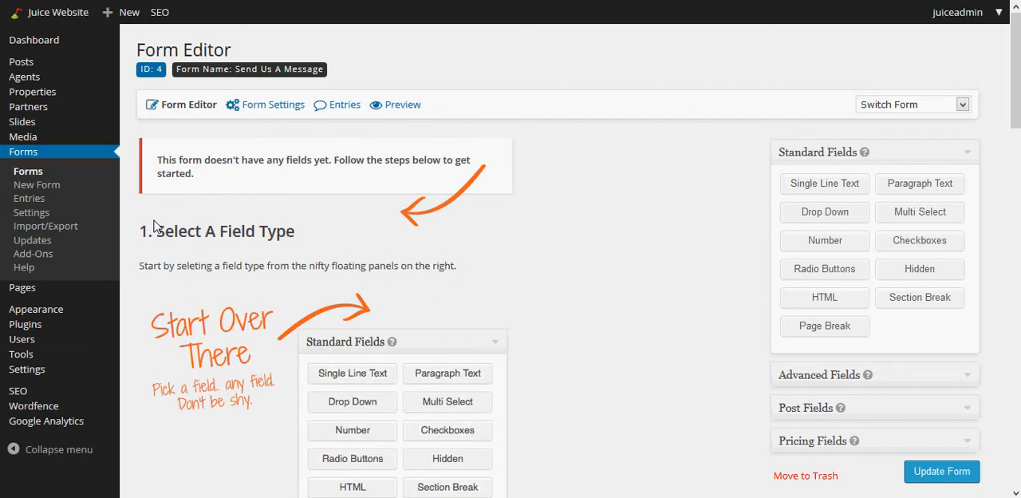
pyautogui.moveTo(571, 305)
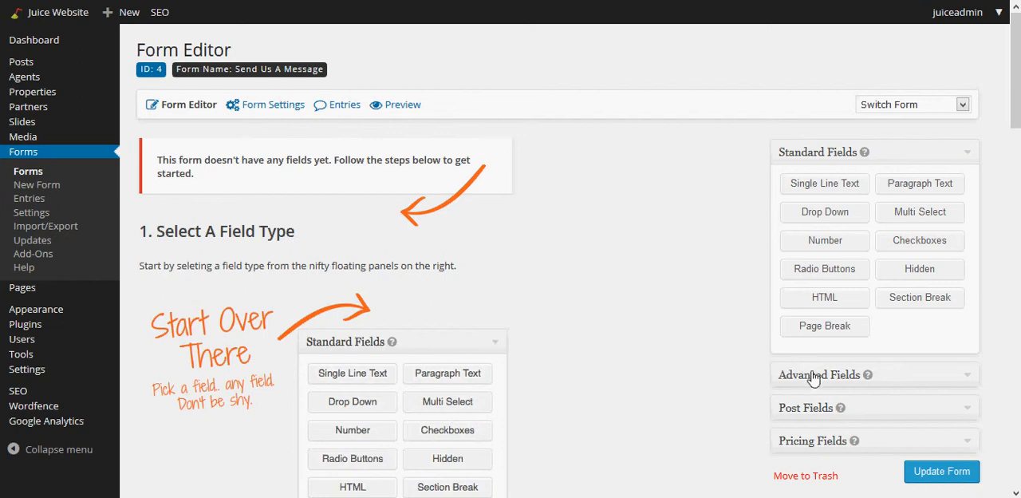
pyautogui.click(824, 183)
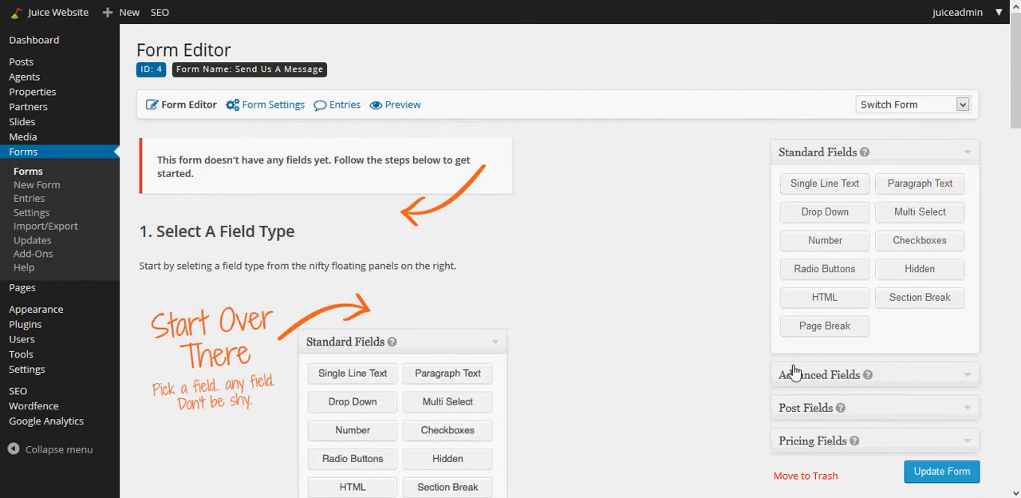
pyautogui.moveTo(842, 310)
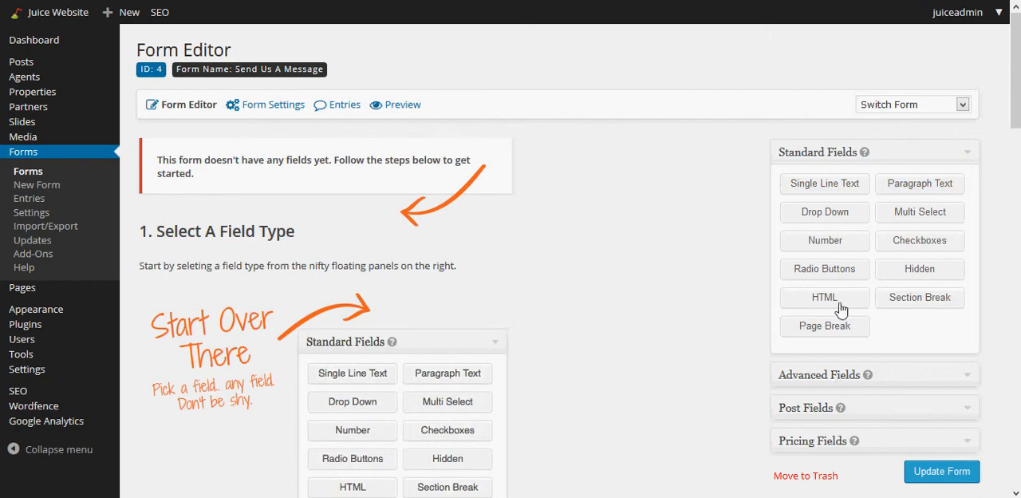
pyautogui.moveTo(824, 325)
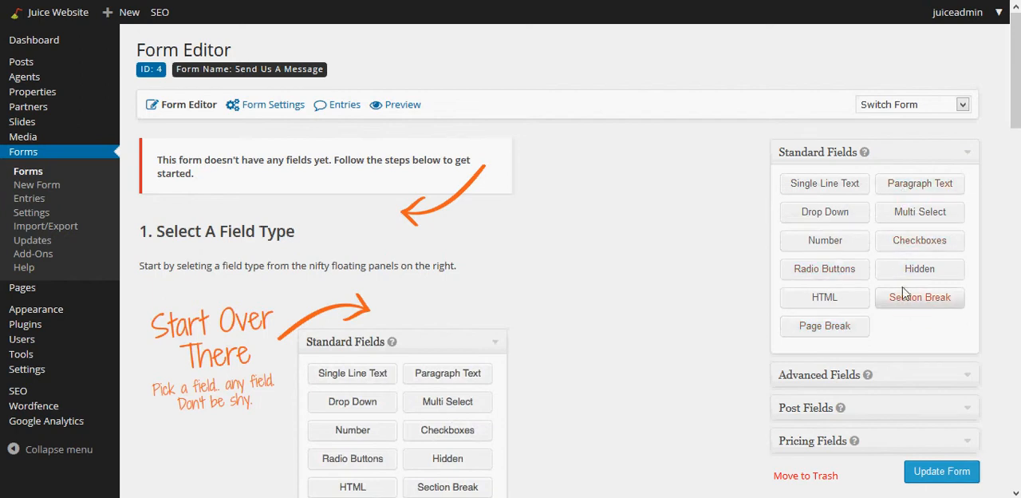
pyautogui.moveTo(905, 363)
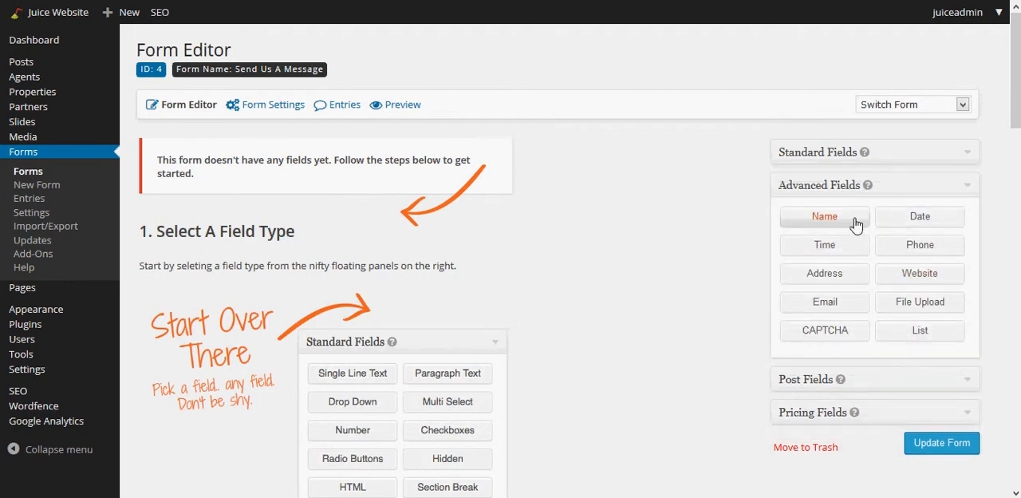
pyautogui.moveTo(854, 222)
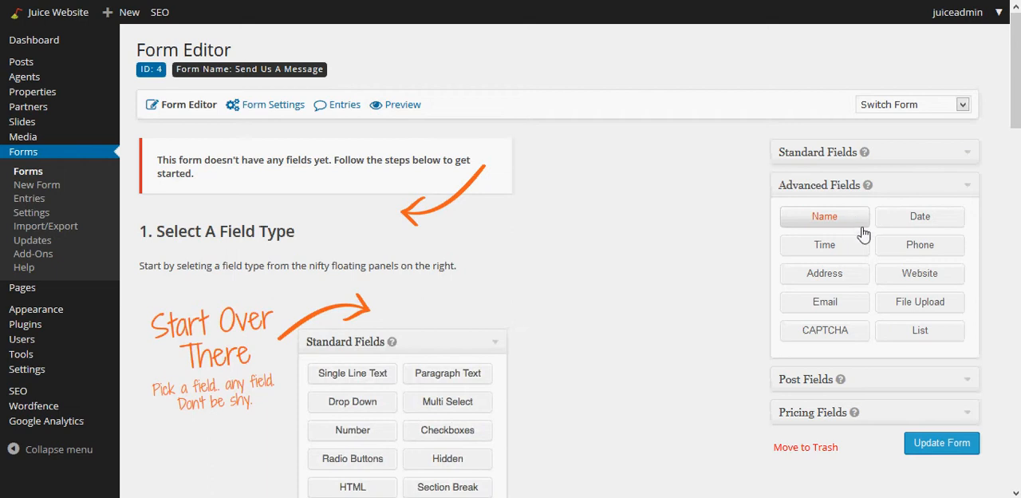
pyautogui.moveTo(920, 245)
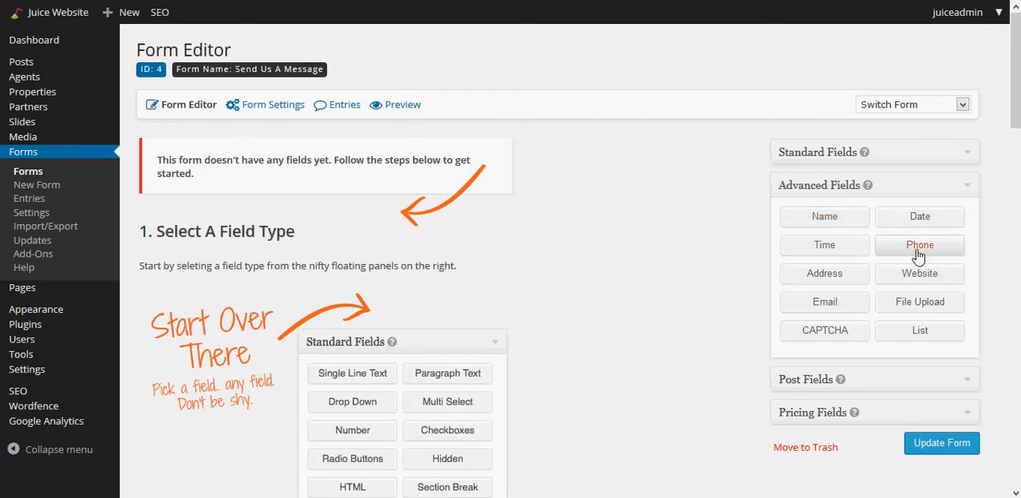
pyautogui.moveTo(824, 195)
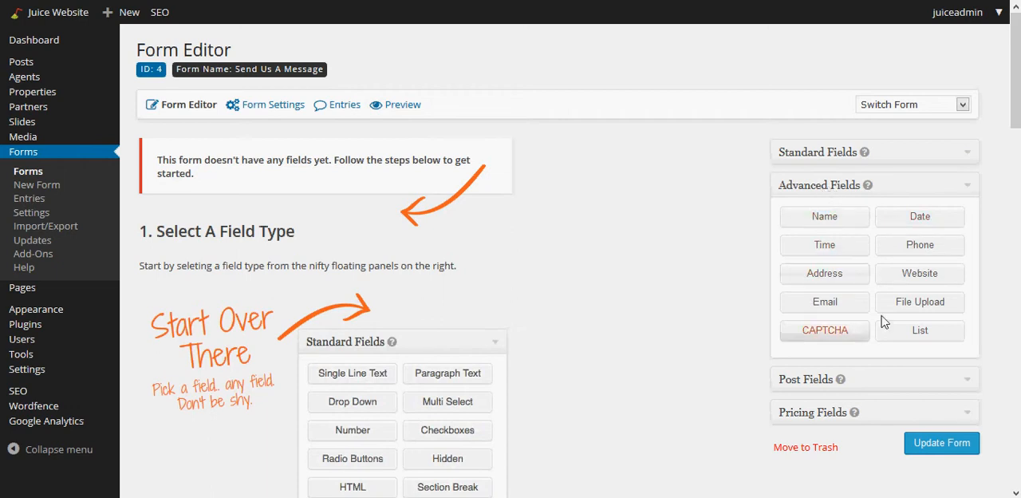
pyautogui.moveTo(824, 216)
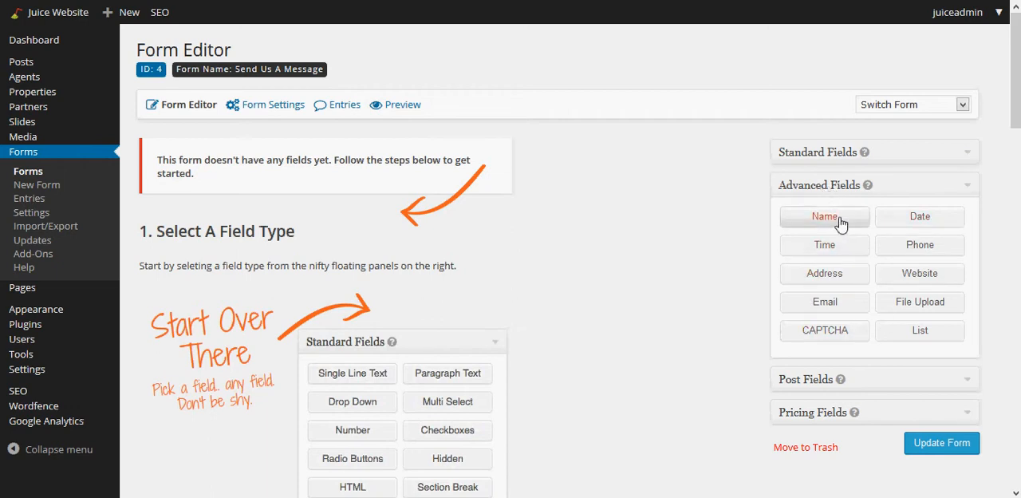
# Add a Name field with the Simple format and mark it required.
pyautogui.click(824, 216)
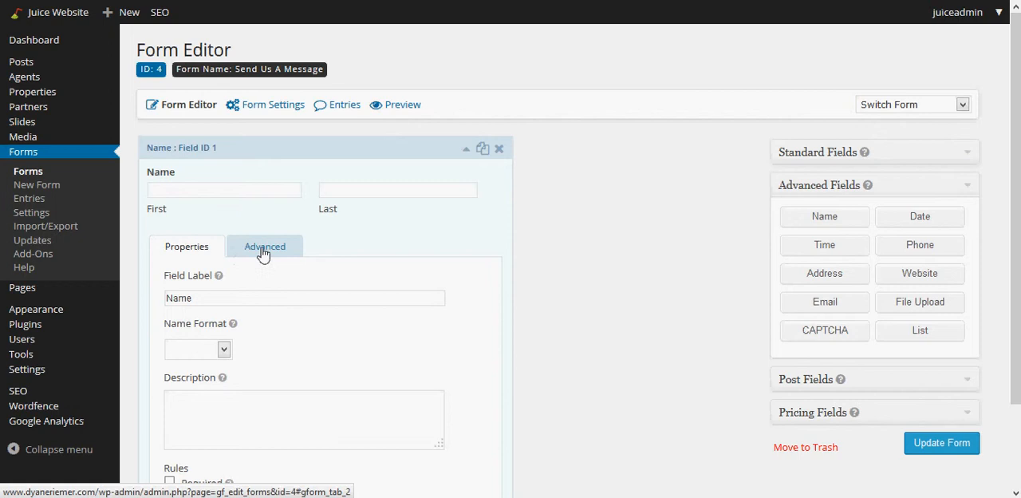
pyautogui.scroll(-3)
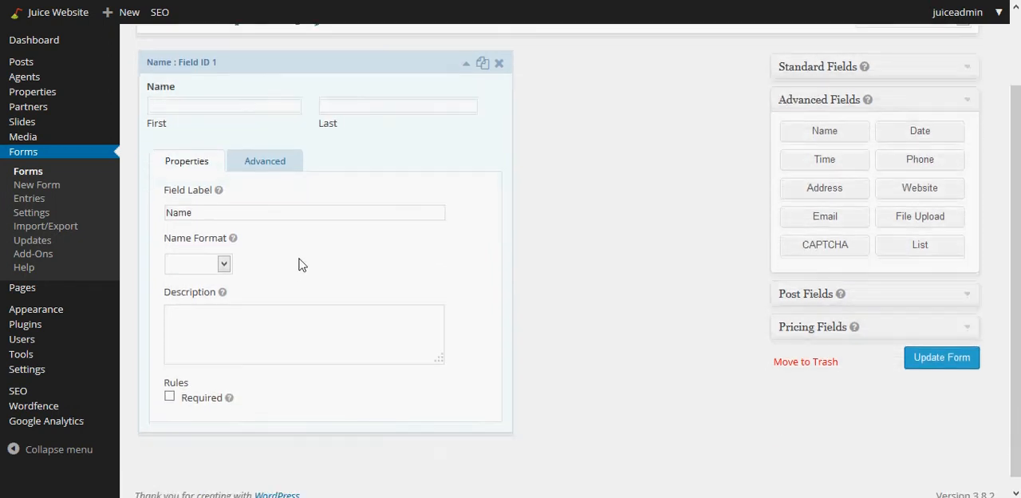
pyautogui.moveTo(272, 122)
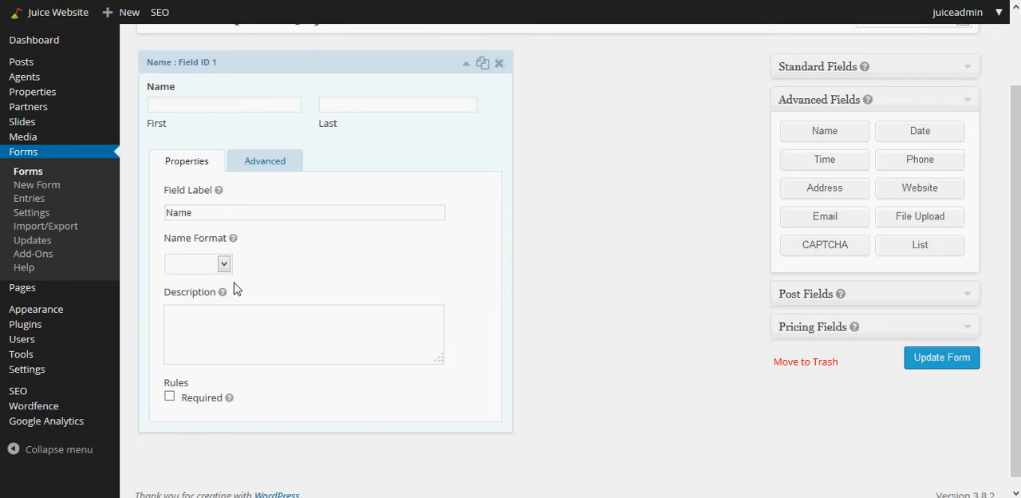
pyautogui.moveTo(209, 251)
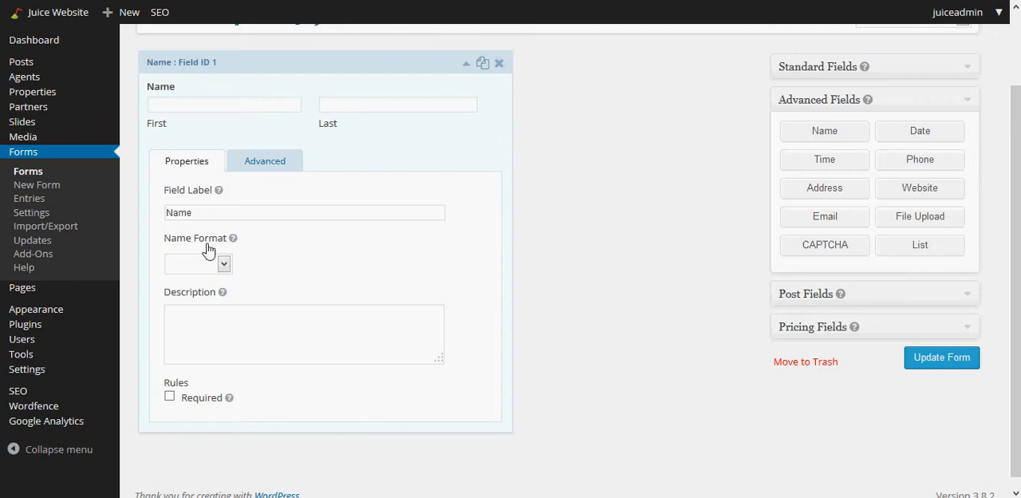
pyautogui.click(197, 263)
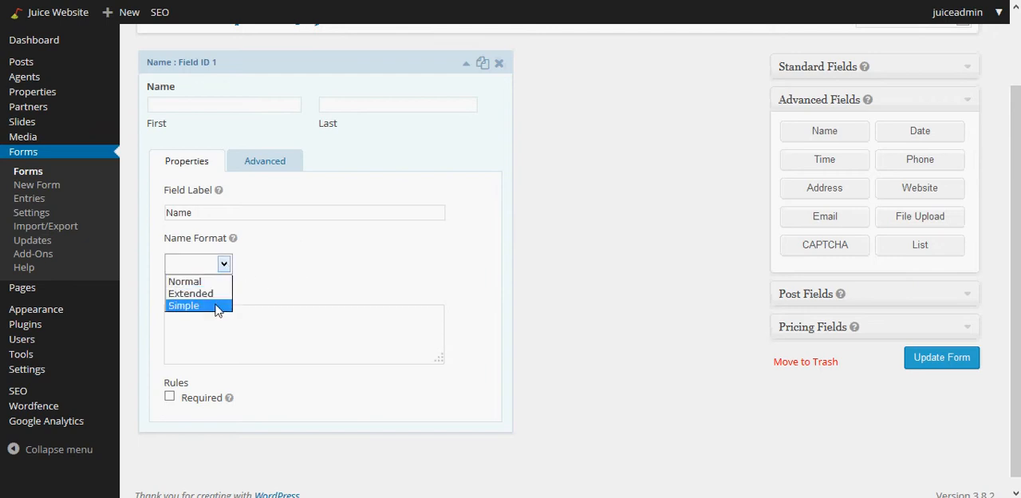
pyautogui.click(184, 306)
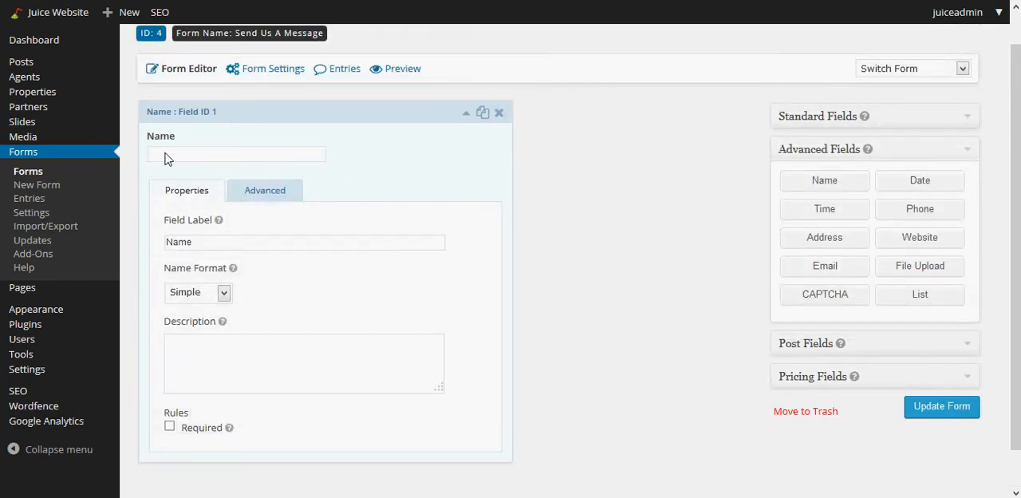
pyautogui.moveTo(274, 166)
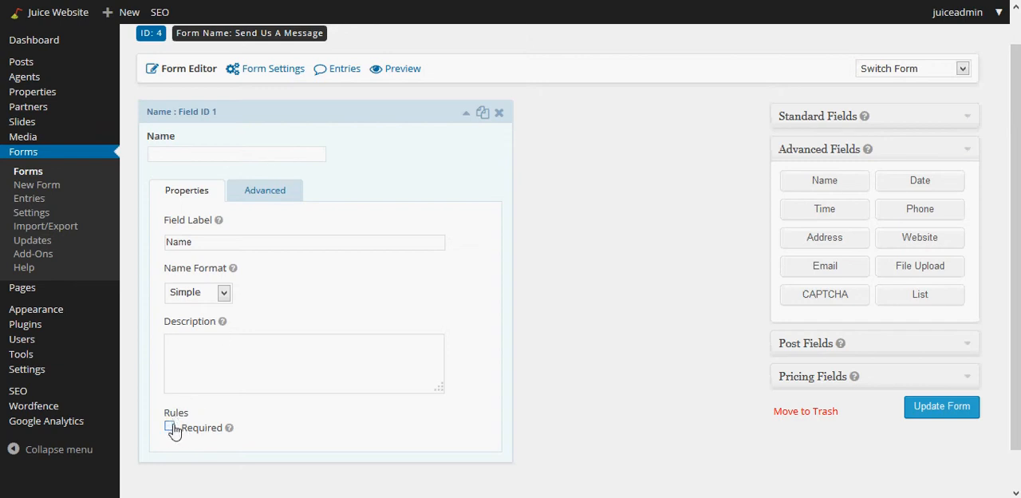
pyautogui.click(169, 425)
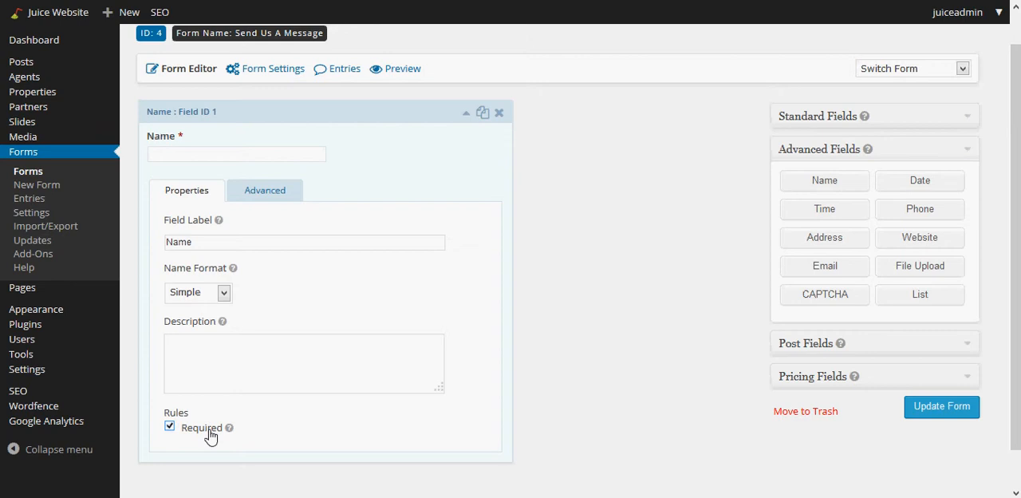
pyautogui.moveTo(264, 189)
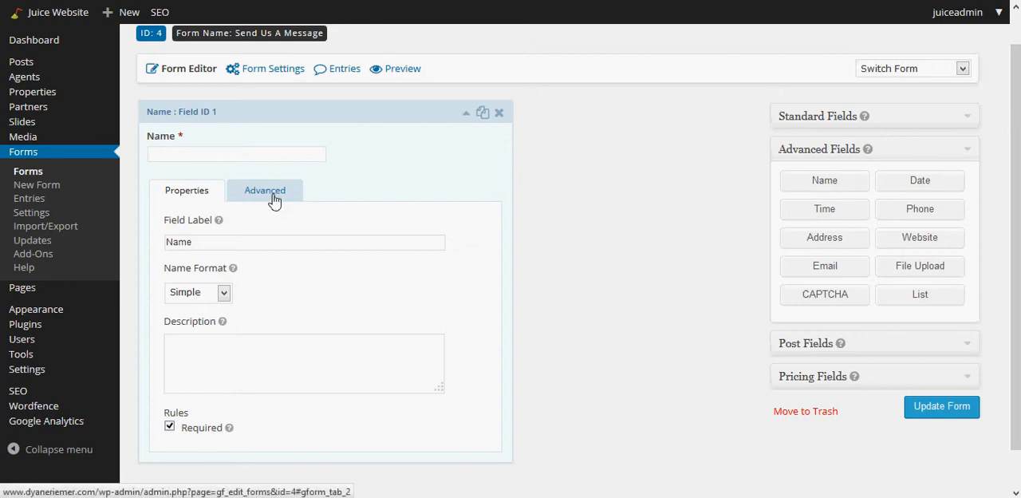
# Set the Name field size to Large and collapse its settings panel.
pyautogui.click(264, 190)
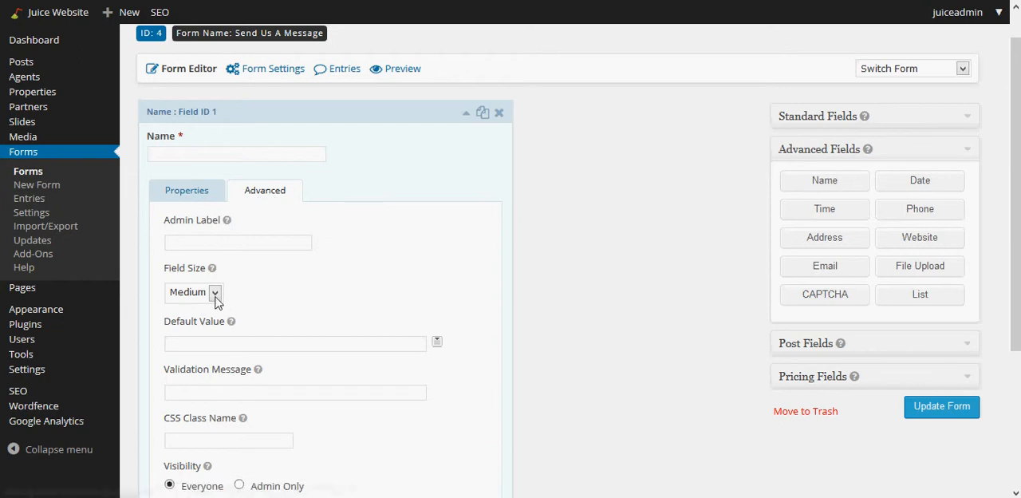
pyautogui.click(194, 292)
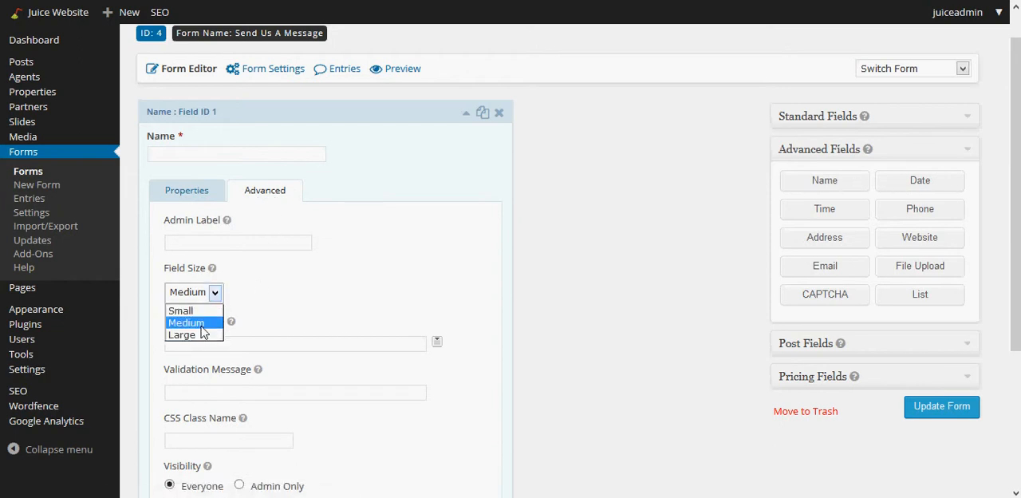
pyautogui.moveTo(182, 335)
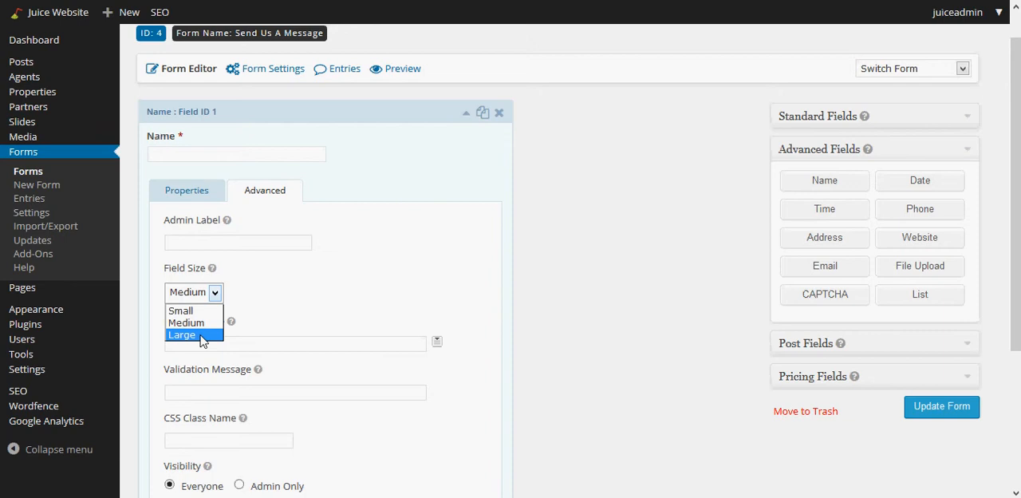
pyautogui.click(182, 334)
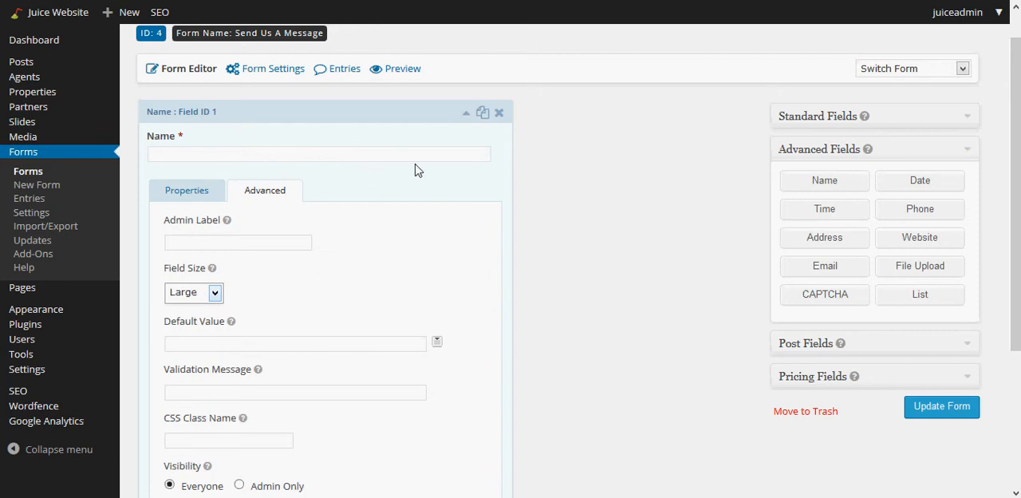
pyautogui.moveTo(449, 228)
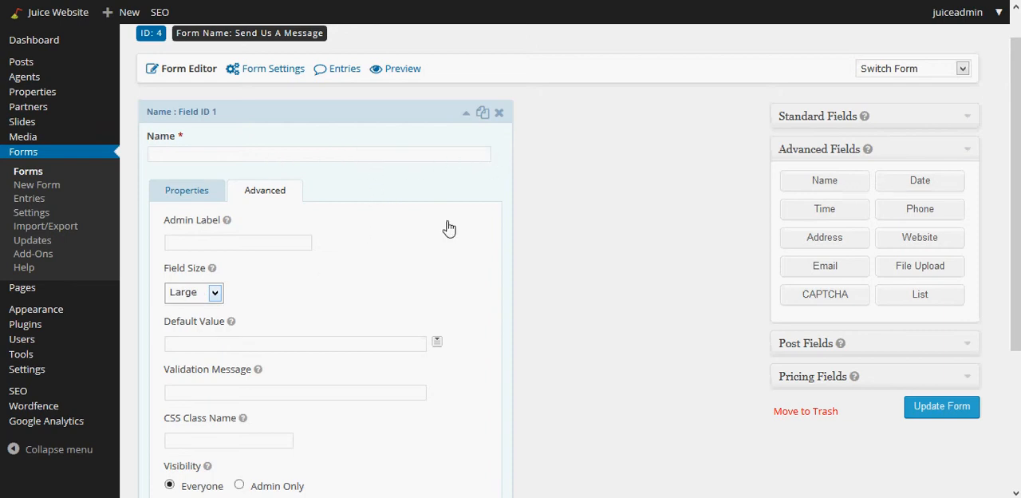
pyautogui.scroll(-3)
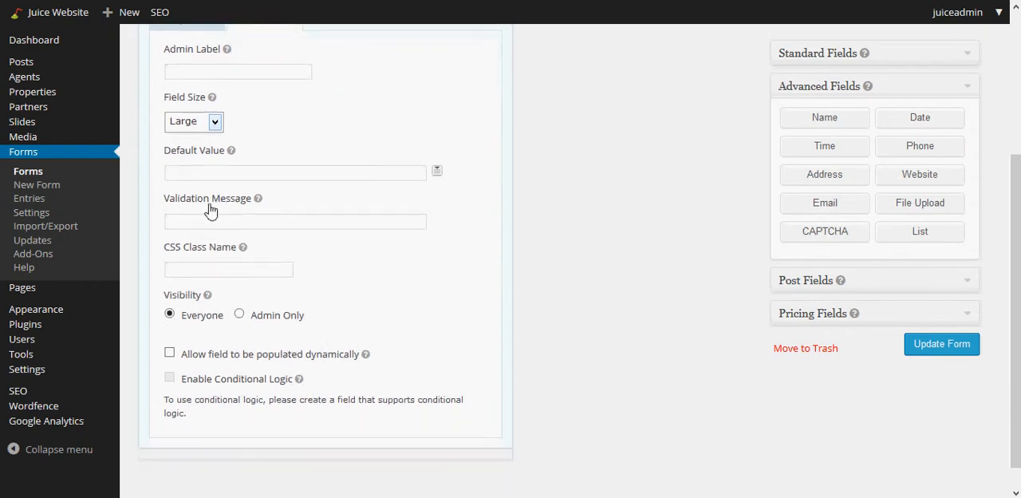
pyautogui.moveTo(204, 321)
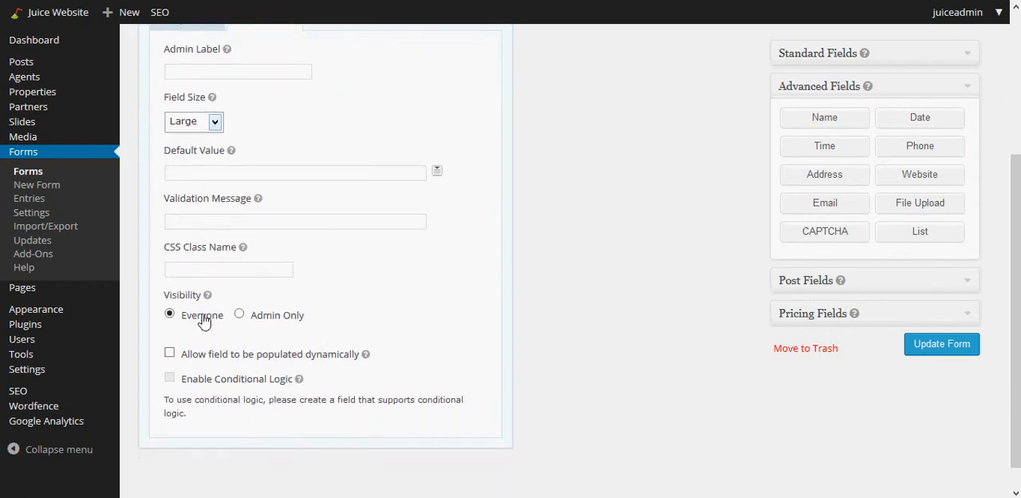
pyautogui.moveTo(422, 295)
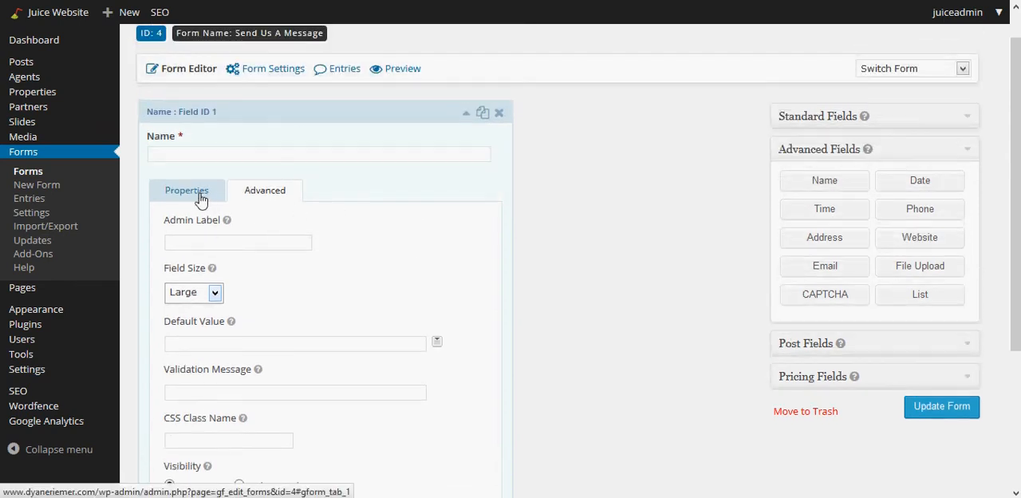
pyautogui.click(187, 190)
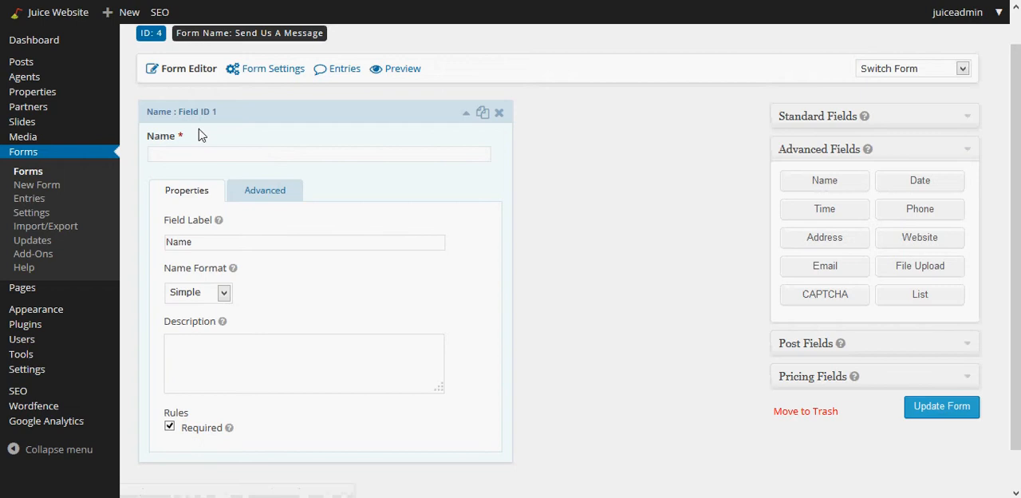
pyautogui.moveTo(174, 178)
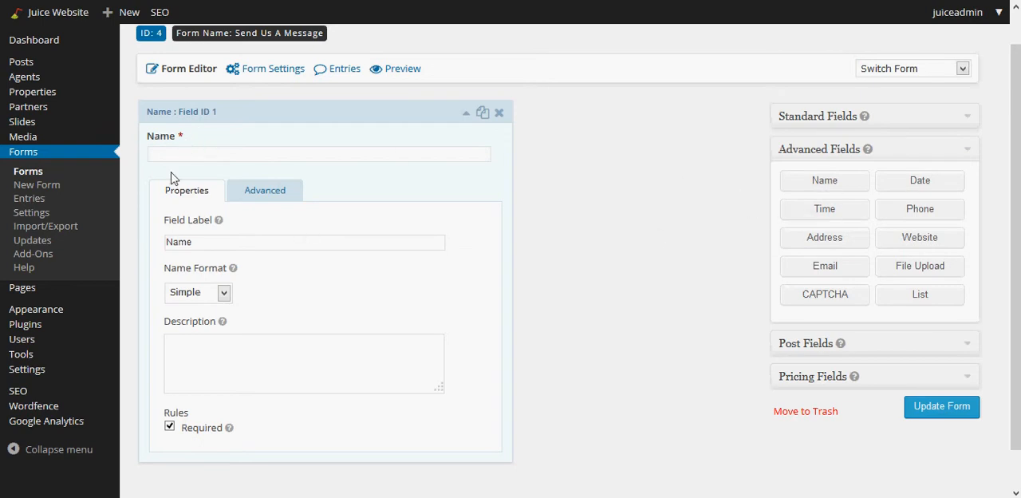
pyautogui.click(466, 112)
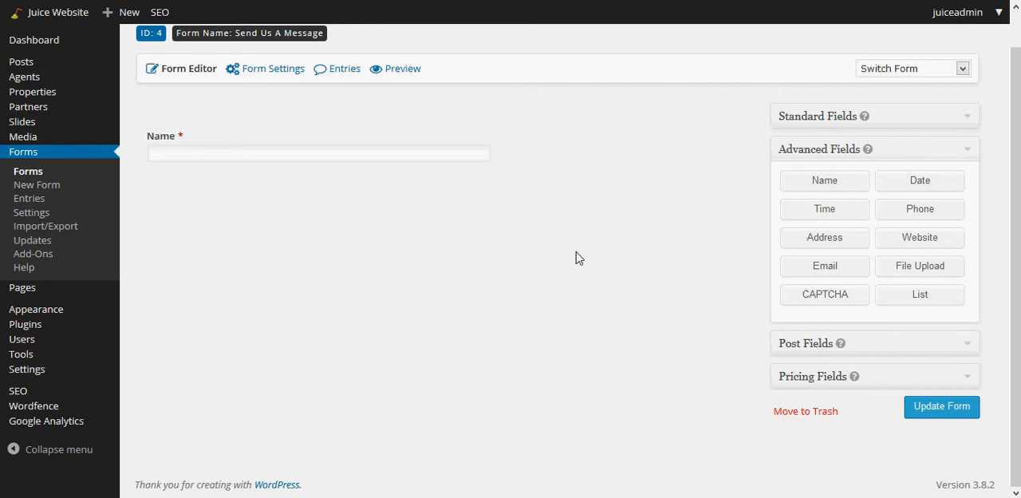
pyautogui.moveTo(656, 395)
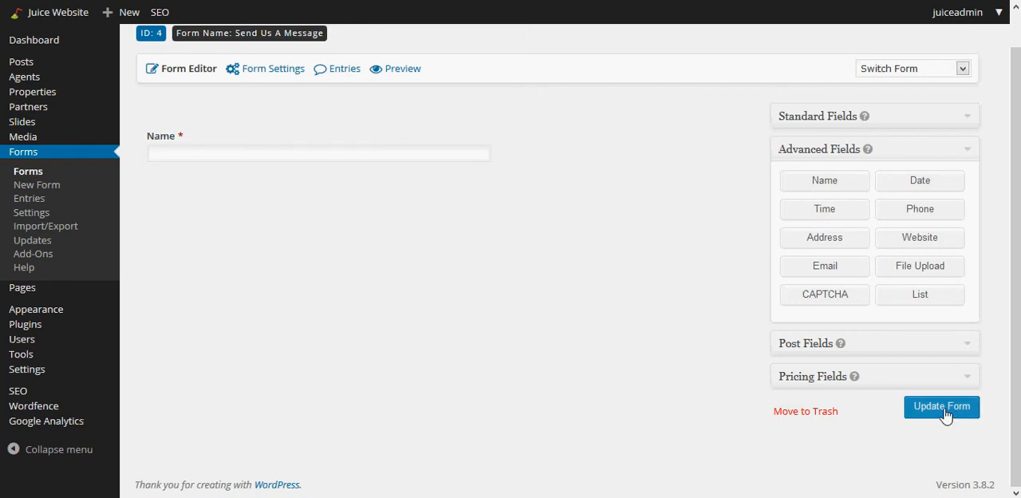
pyautogui.moveTo(825, 266)
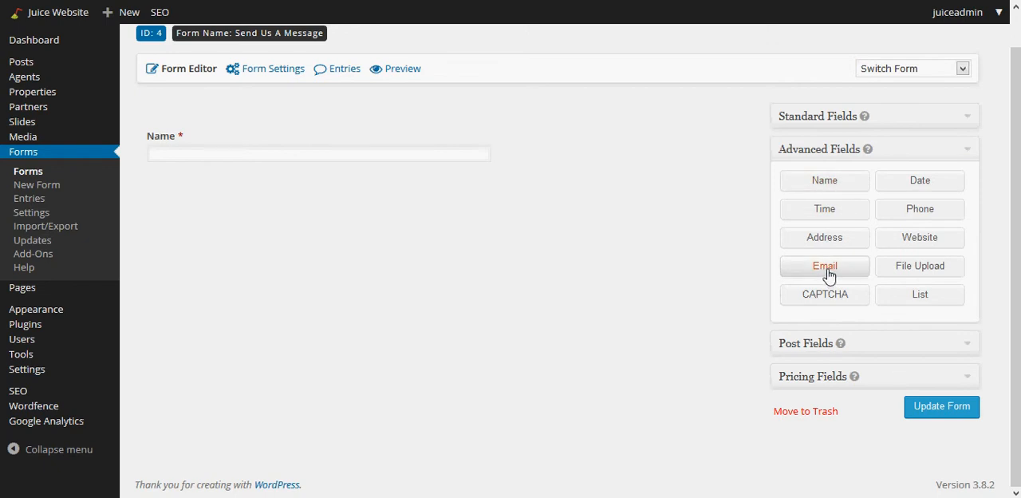
# Add an Email field and mark it required, leaving email confirmation off.
pyautogui.click(824, 266)
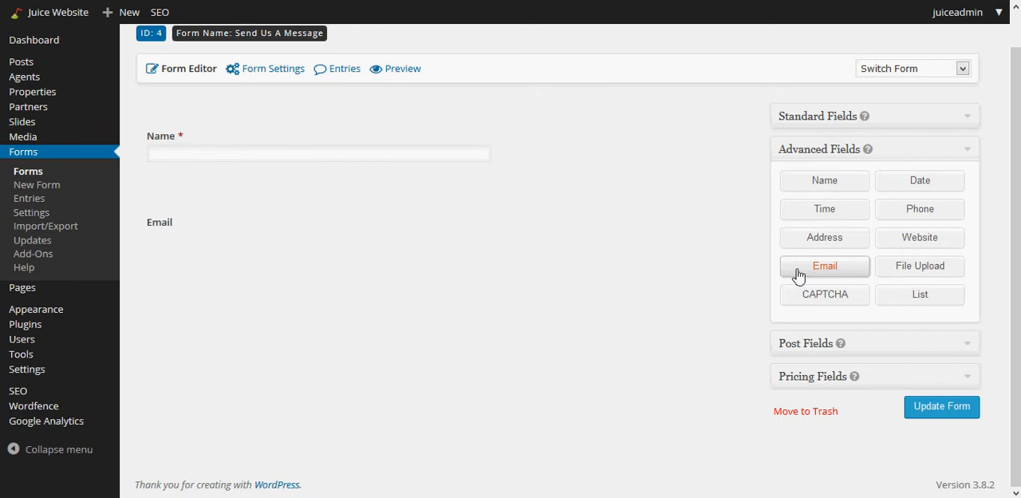
pyautogui.click(825, 266)
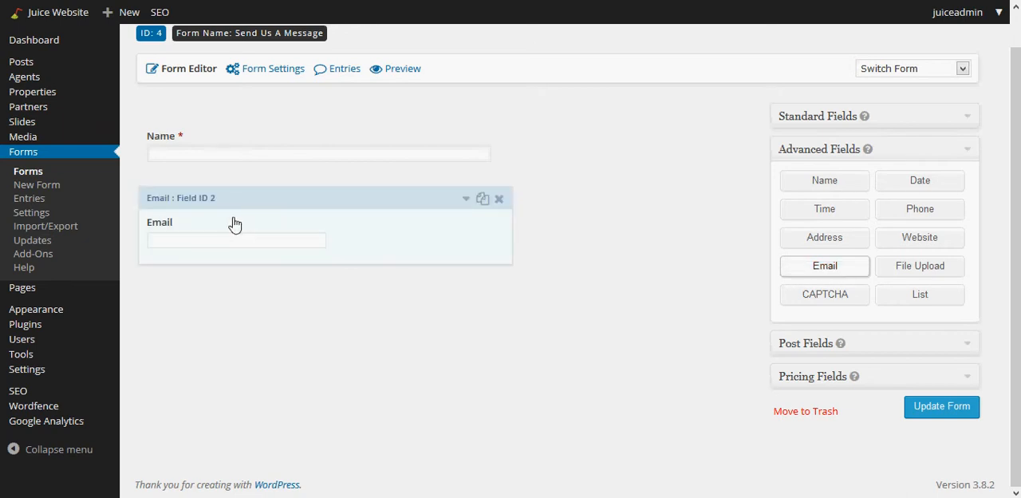
pyautogui.click(235, 231)
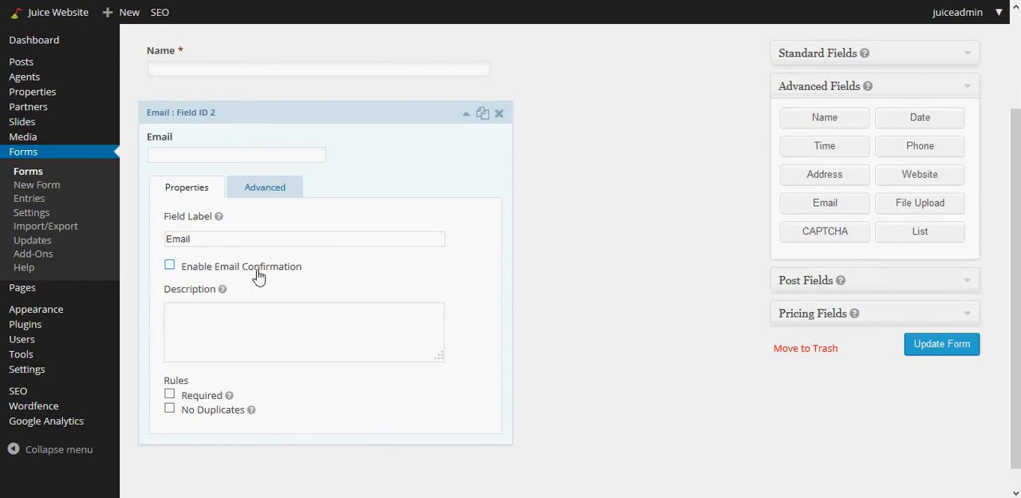
pyautogui.click(169, 265)
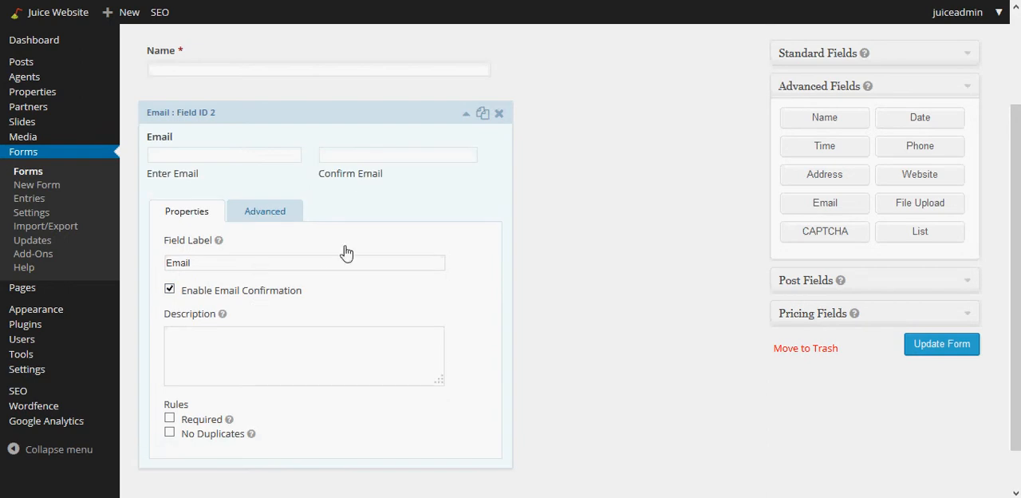
pyautogui.click(169, 288)
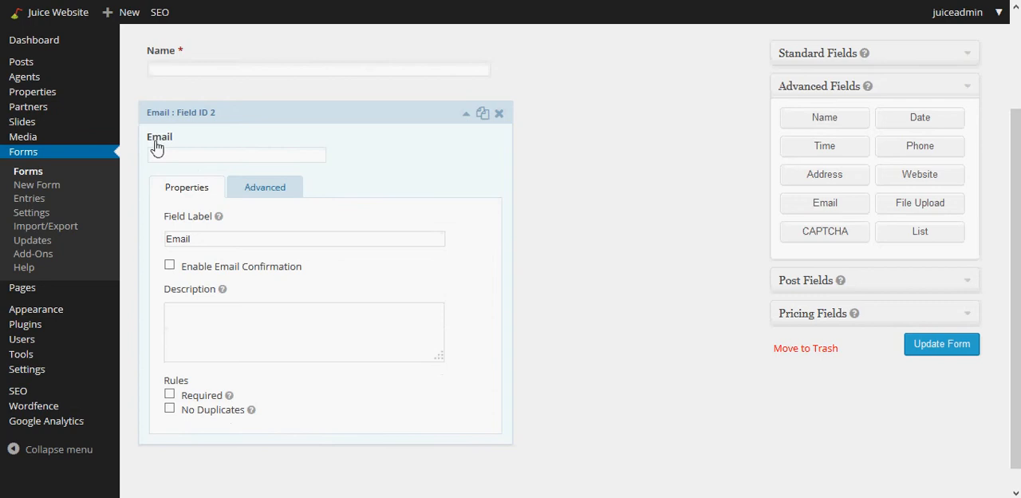
pyautogui.moveTo(273, 166)
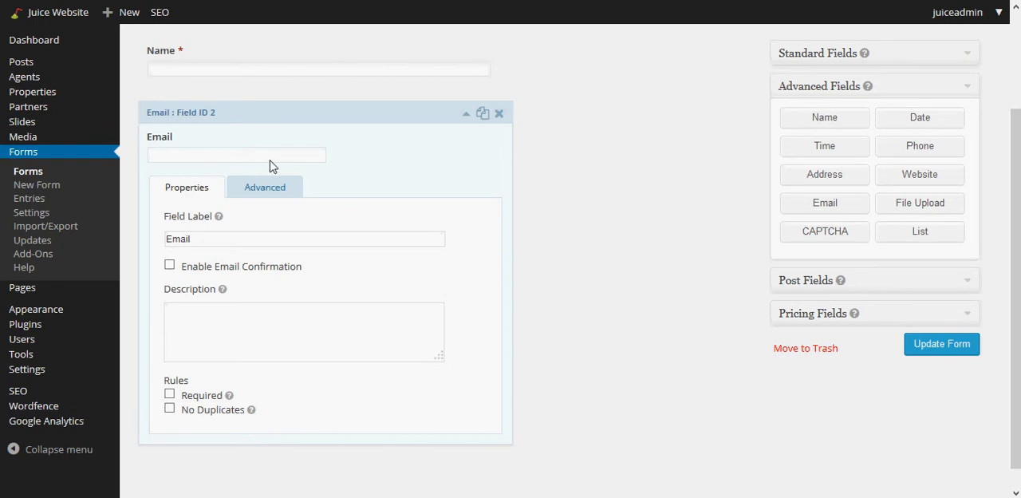
pyautogui.click(169, 395)
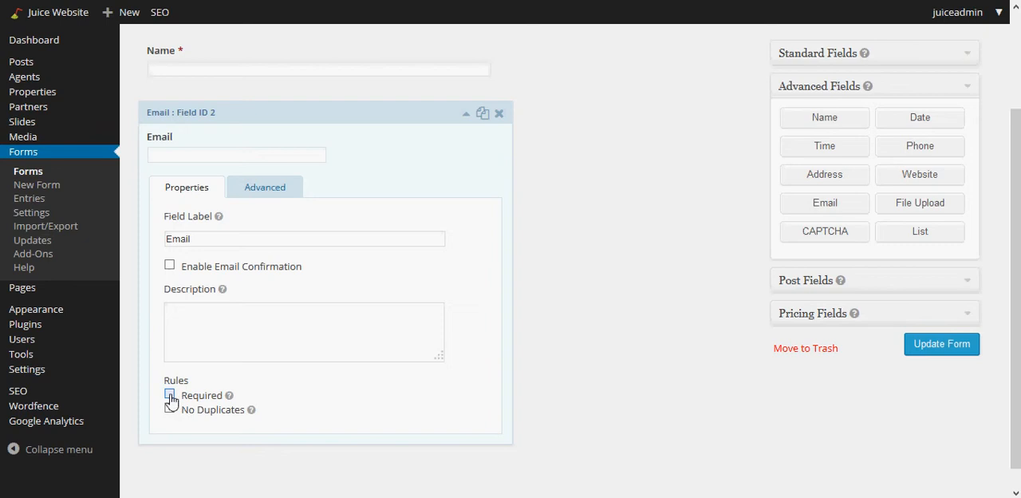
pyautogui.click(169, 395)
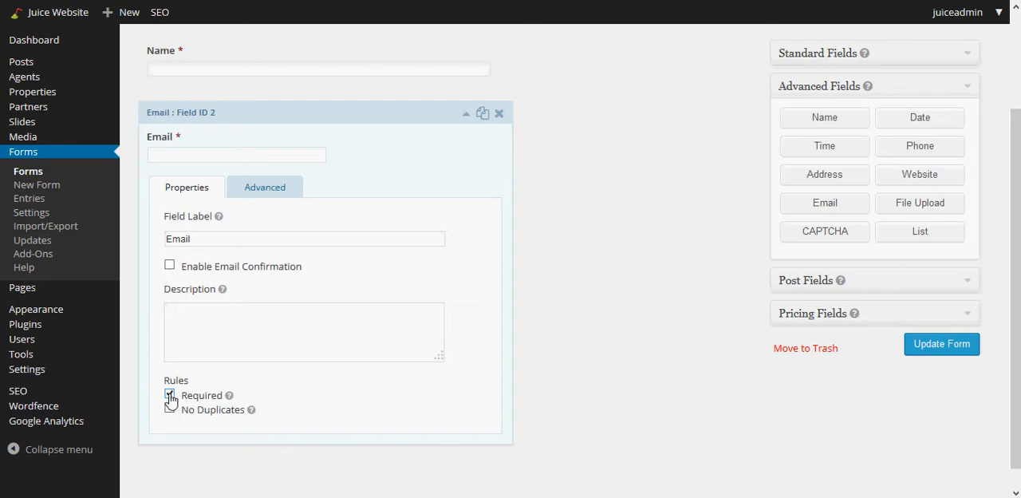
pyautogui.click(169, 394)
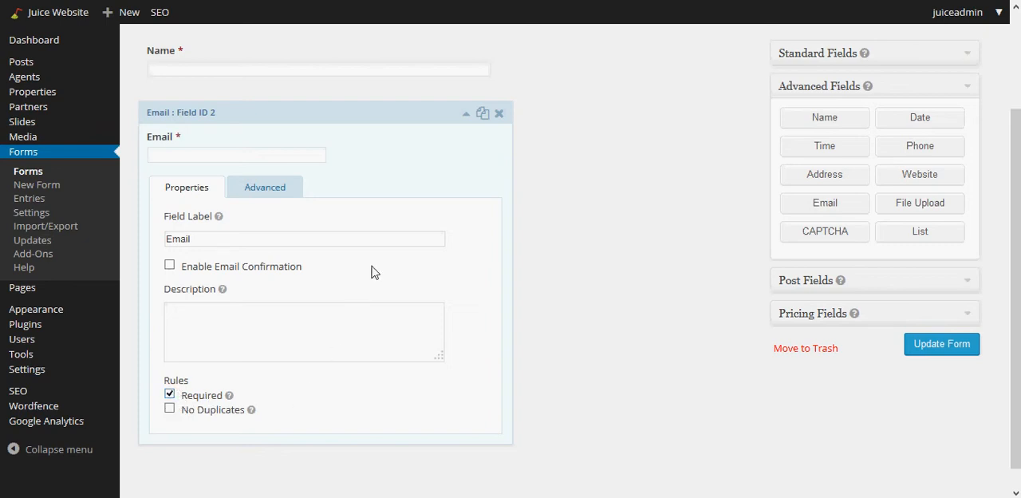
# Set the Email field size to Large and close its settings.
pyautogui.click(264, 187)
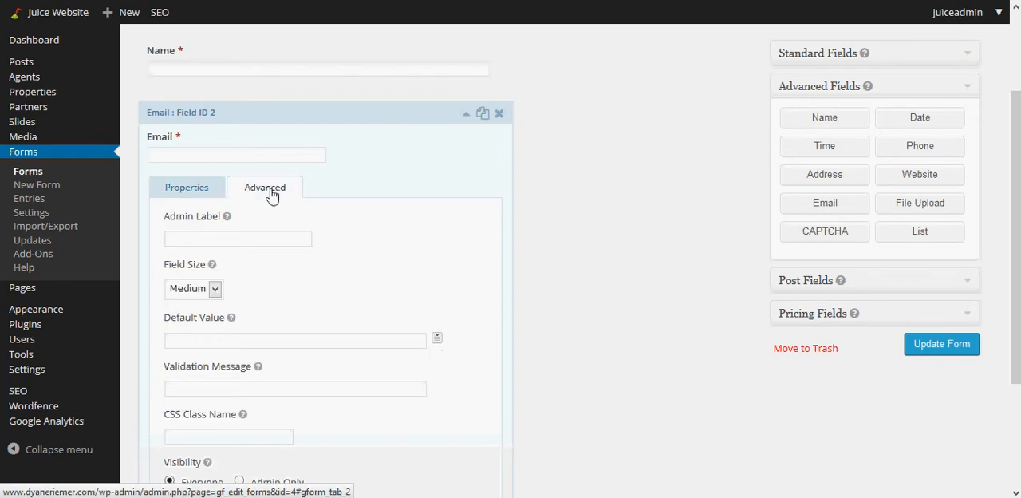
pyautogui.click(193, 288)
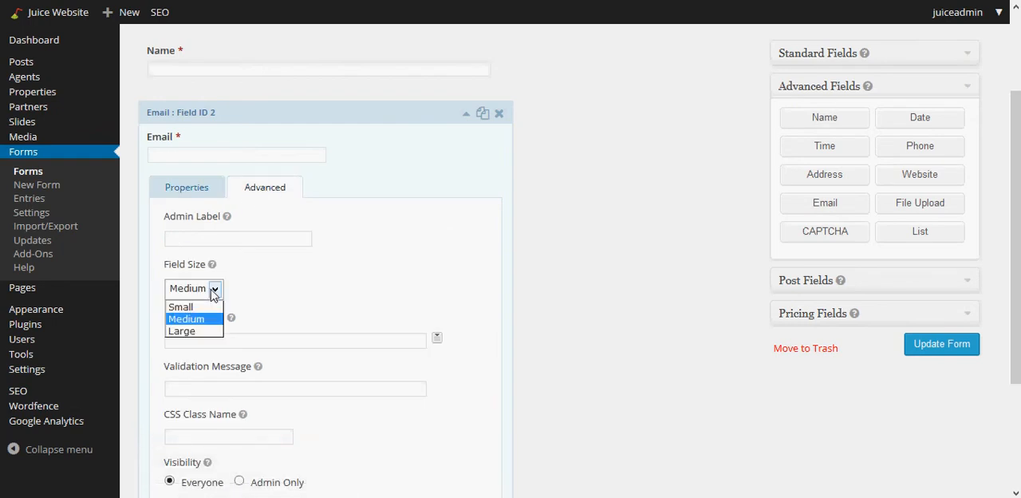
pyautogui.click(181, 330)
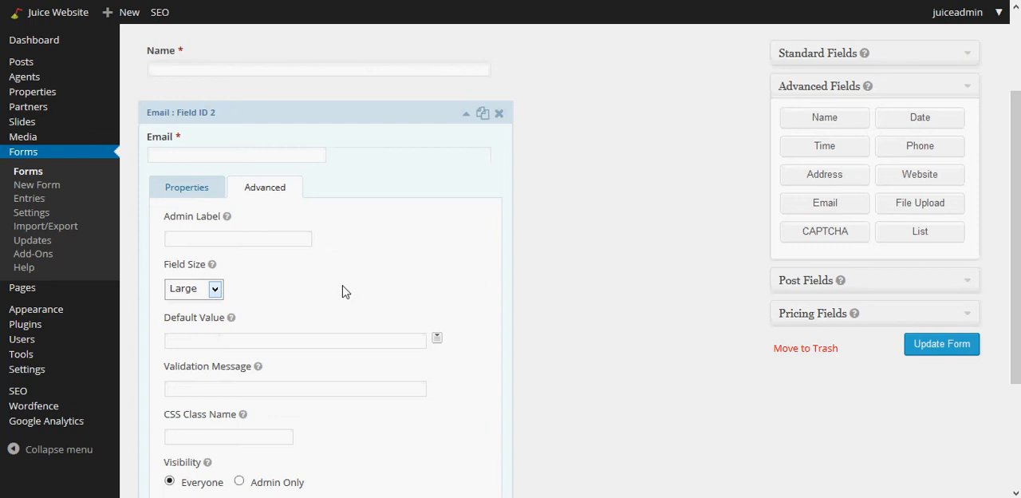
pyautogui.click(187, 186)
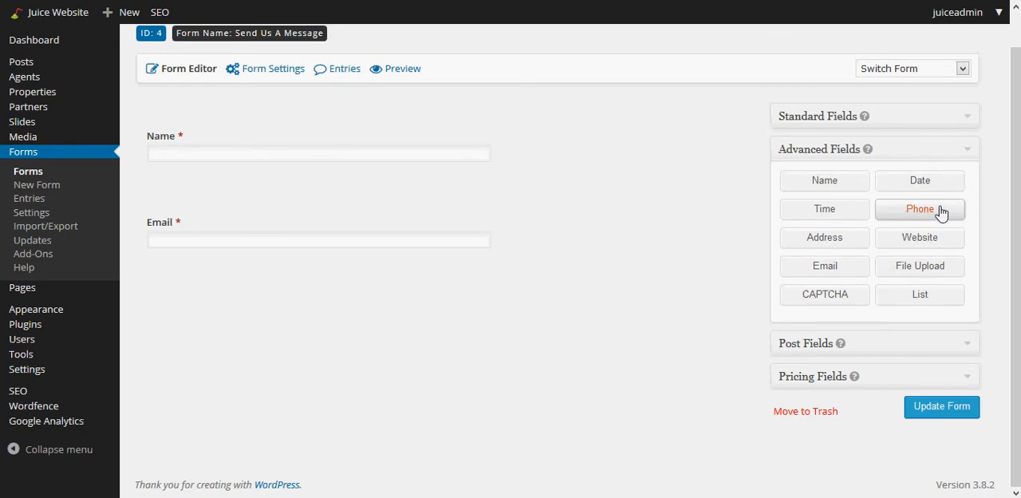
# Add a required Phone field below Email and collapse its settings.
pyautogui.click(920, 209)
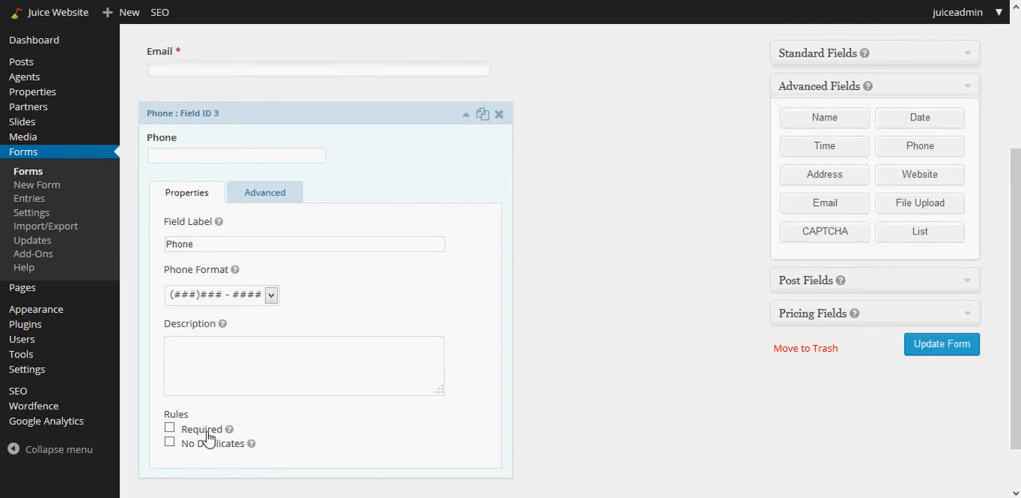
pyautogui.click(169, 429)
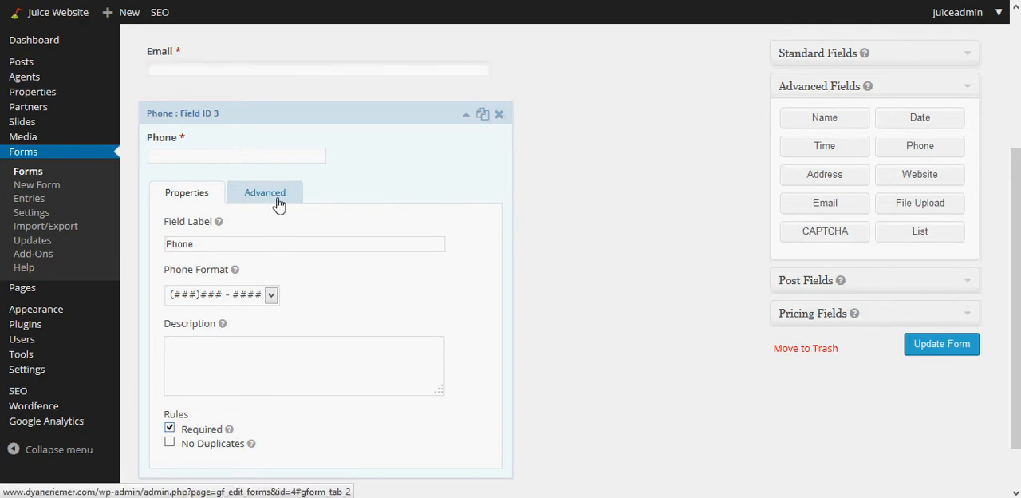
pyautogui.click(264, 192)
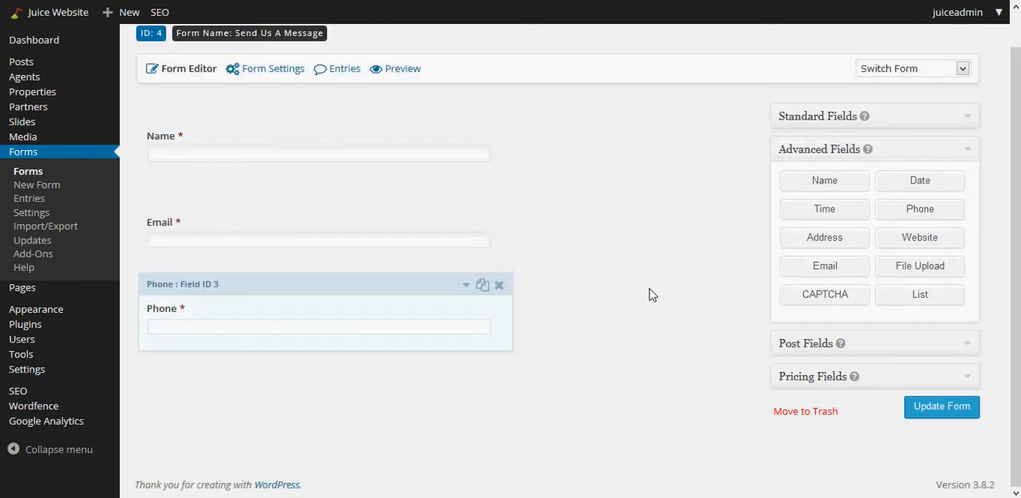
pyautogui.moveTo(658, 293)
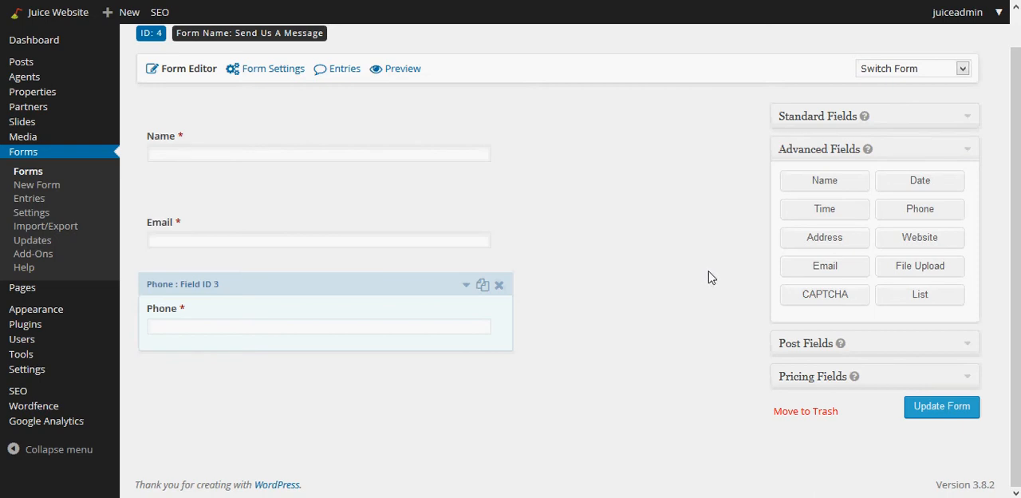
pyautogui.moveTo(704, 259)
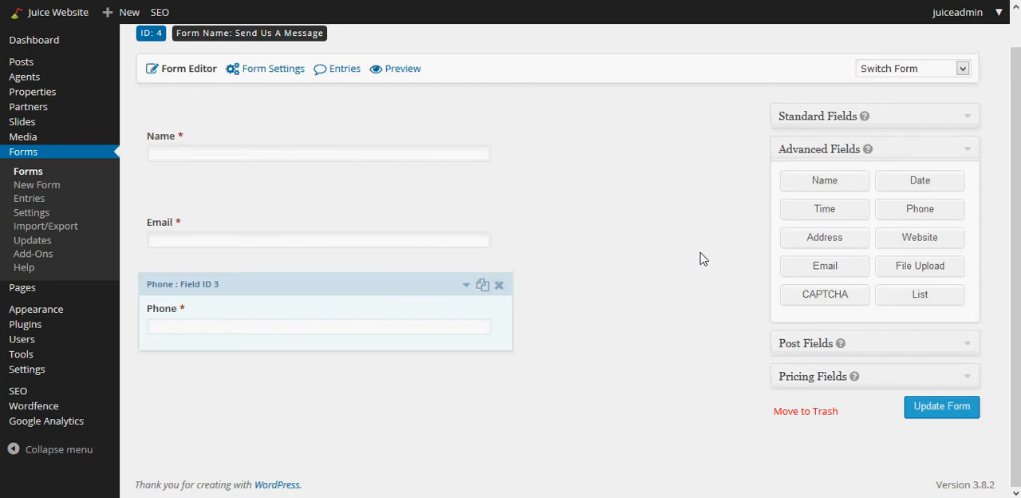
pyautogui.moveTo(708, 258)
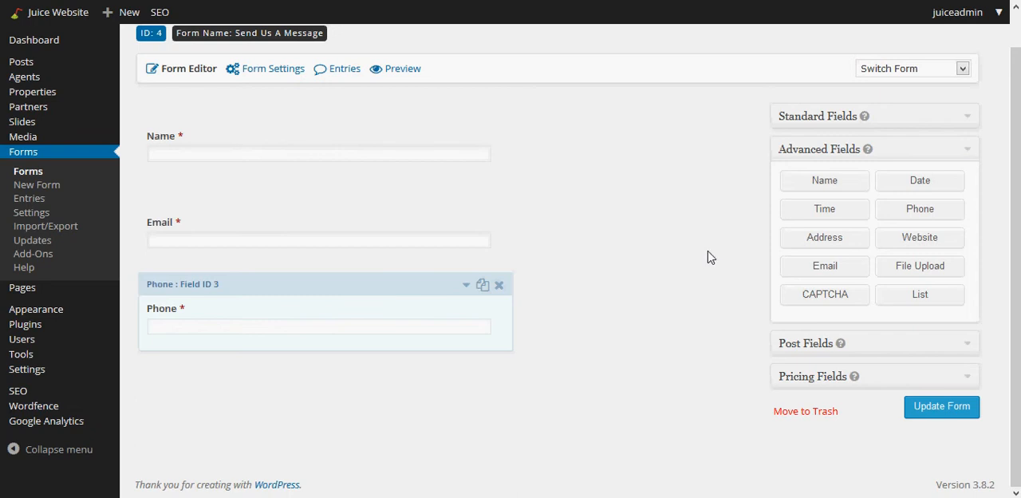
pyautogui.moveTo(824, 237)
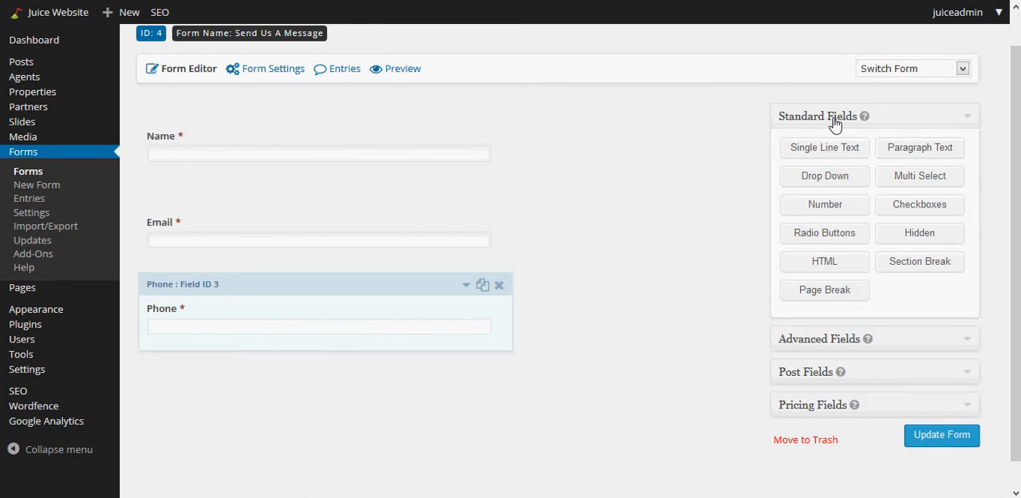
pyautogui.moveTo(853, 130)
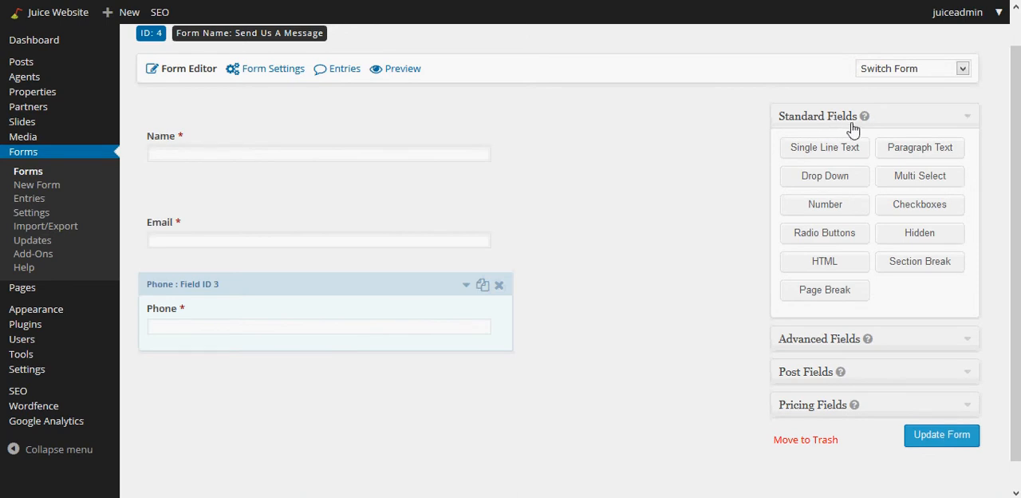
pyautogui.moveTo(920, 147)
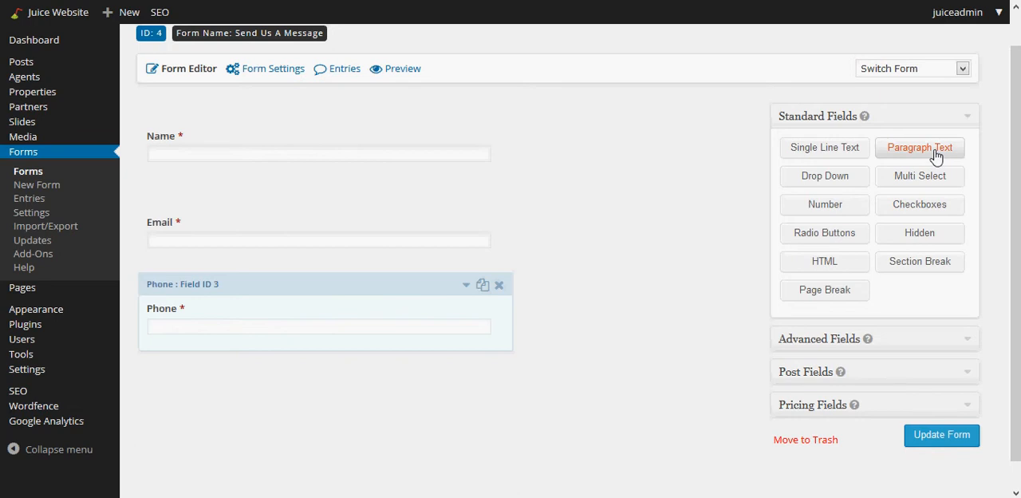
pyautogui.moveTo(649, 251)
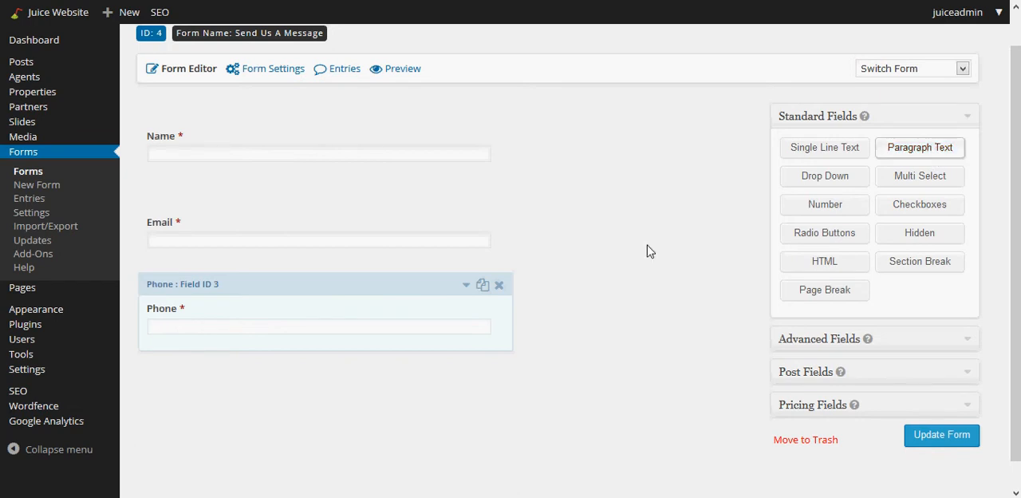
# Add a paragraph text field and change its label to 'Message'.
pyautogui.click(919, 146)
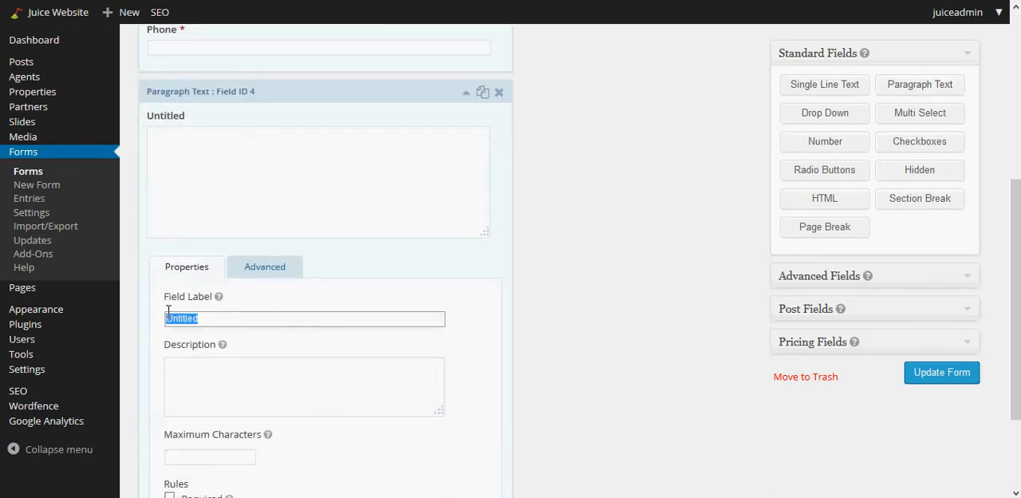
pyautogui.write('Message')
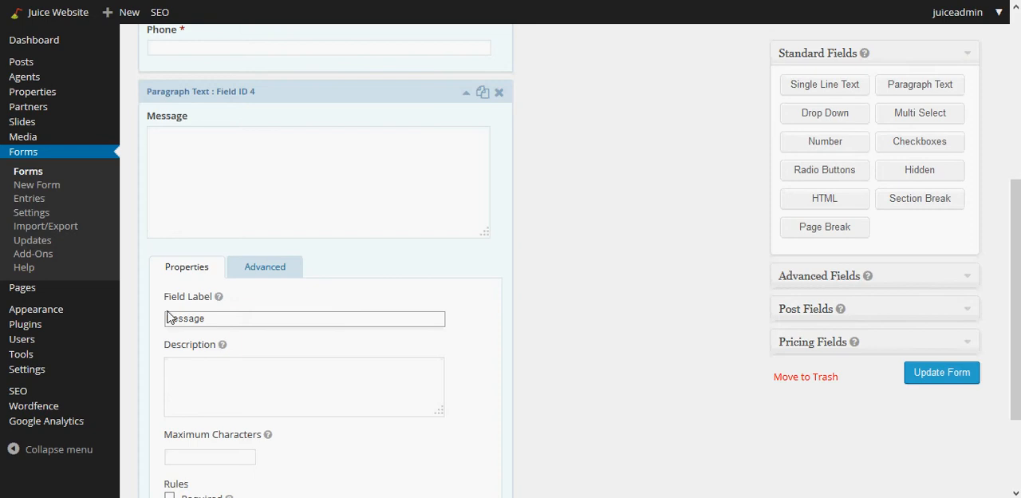
pyautogui.scroll(-3)
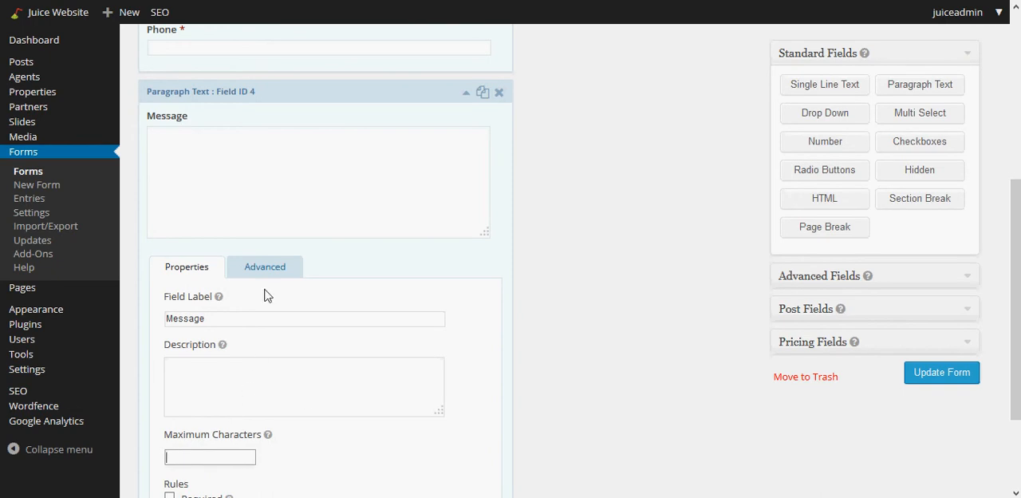
# Set the Message field size to Small and click Update Form.
pyautogui.click(264, 267)
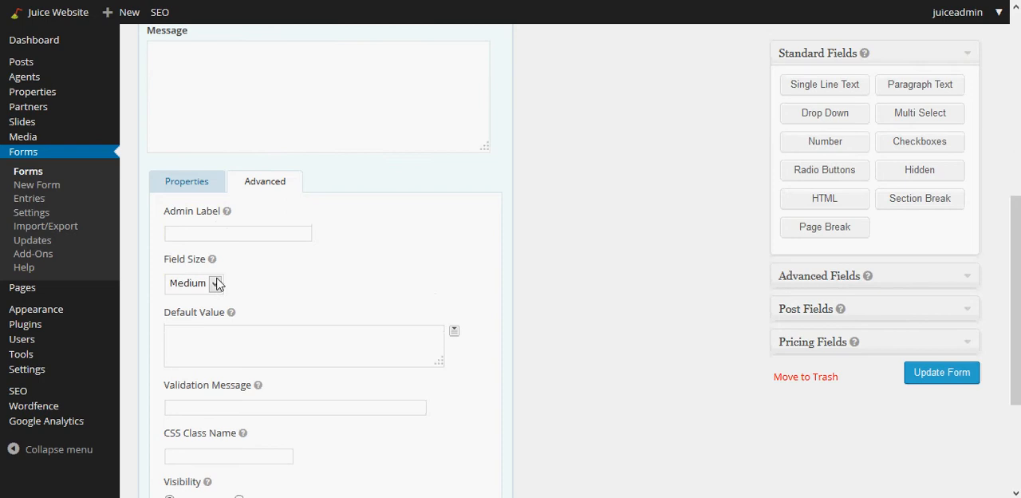
pyautogui.moveTo(199, 276)
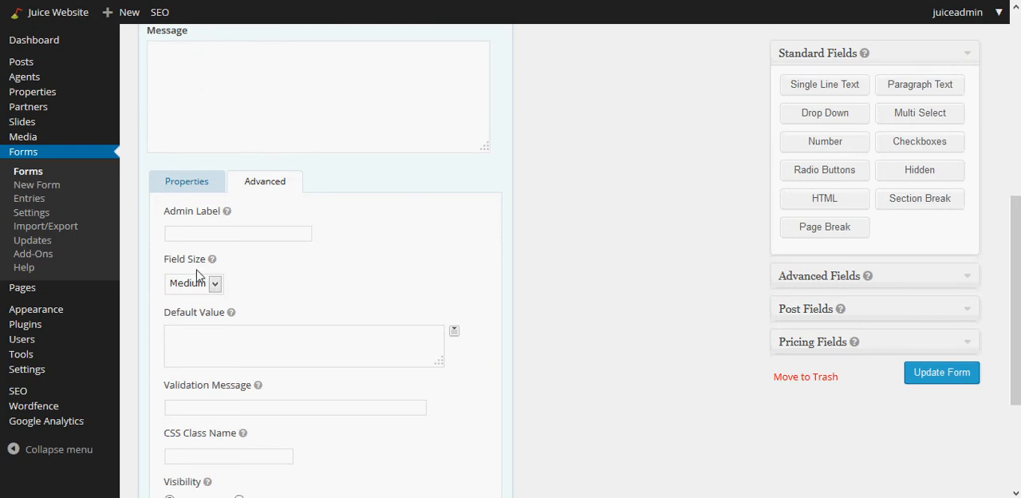
pyautogui.click(193, 283)
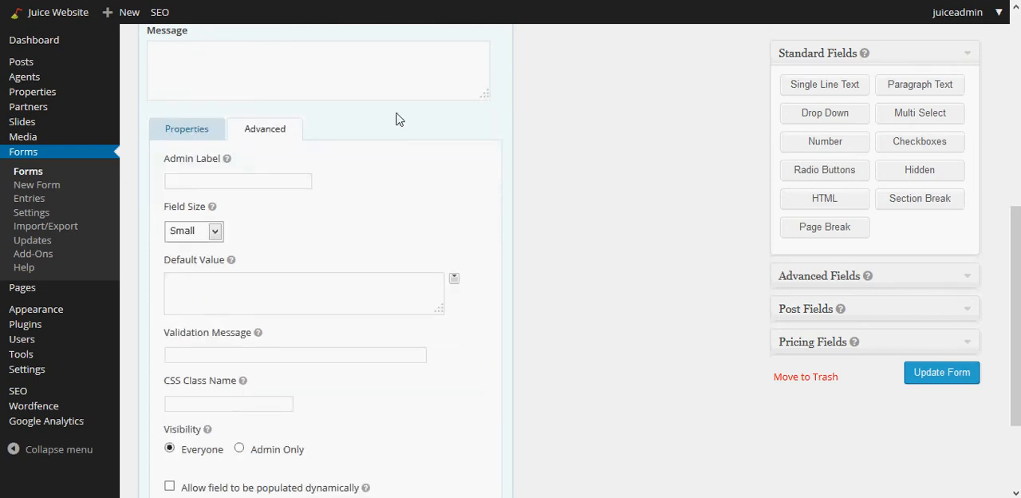
pyautogui.moveTo(168, 216)
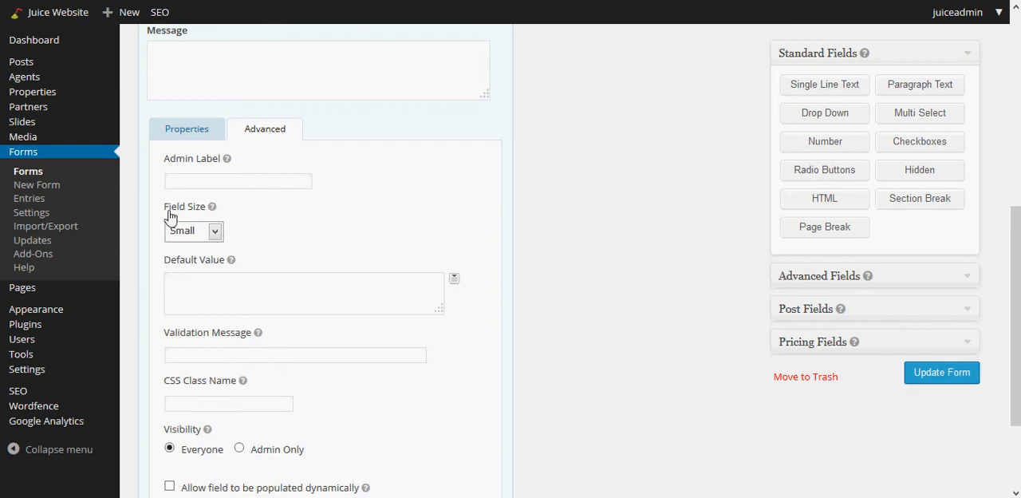
pyautogui.moveTo(335, 223)
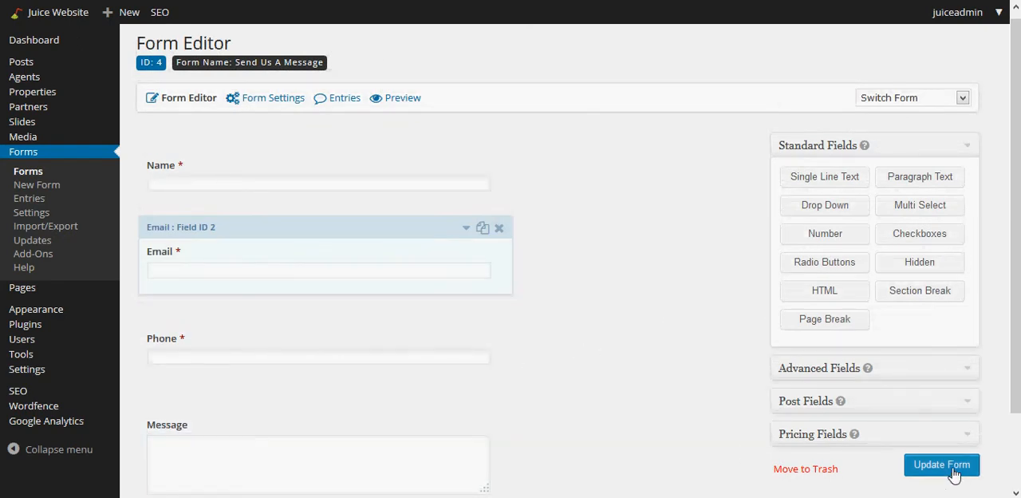
pyautogui.click(942, 464)
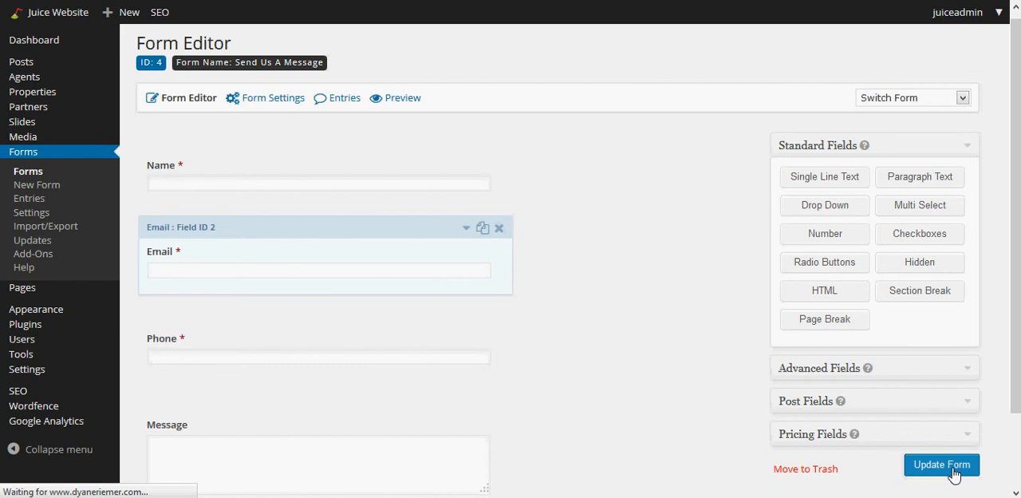
pyautogui.click(942, 464)
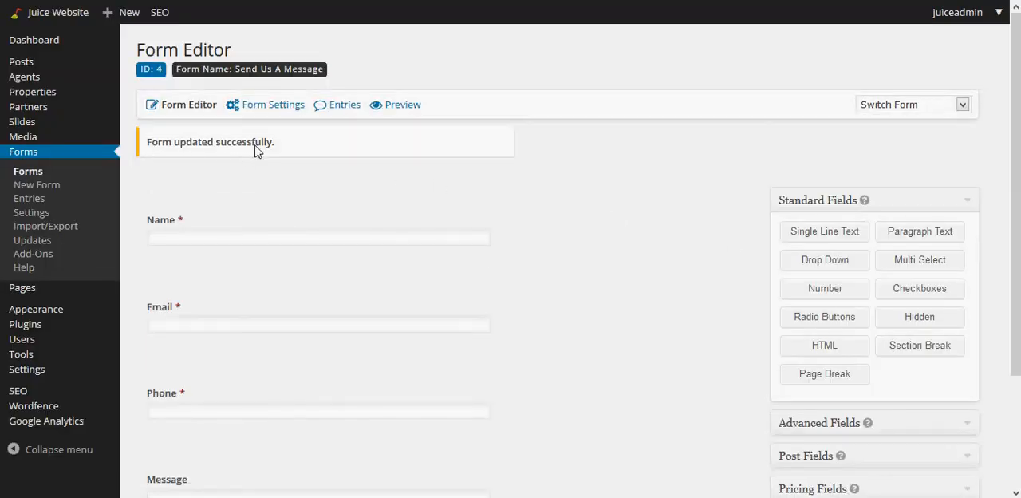
pyautogui.moveTo(28, 170)
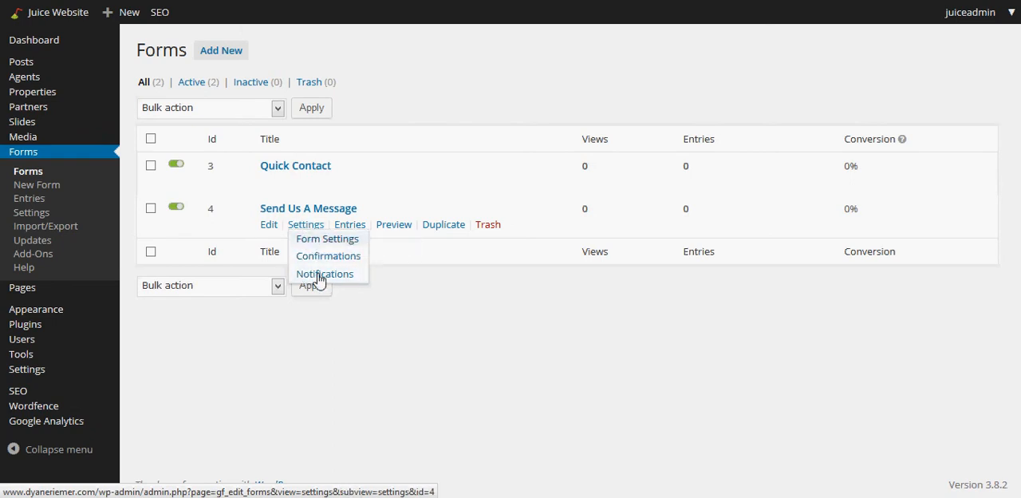
pyautogui.moveTo(327, 239)
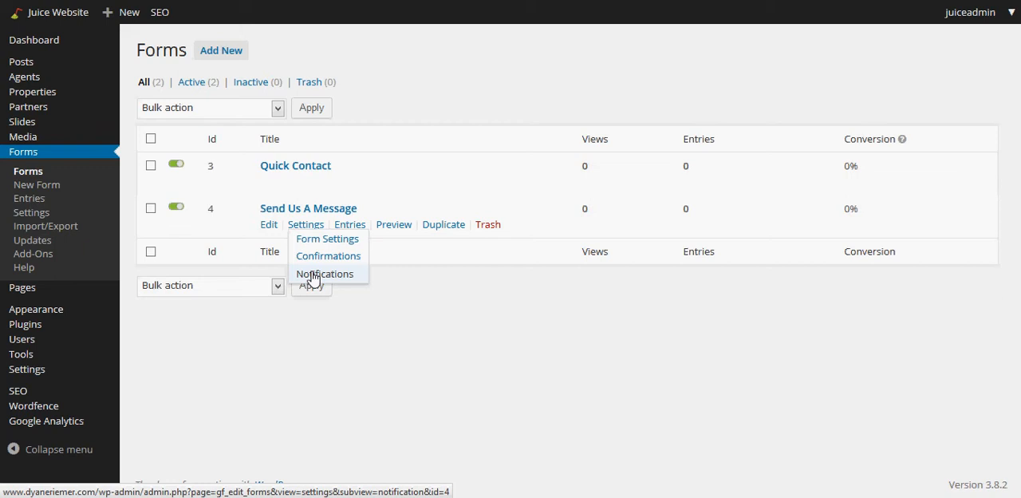
# Open Settings > Notifications for the Send Us A Message form.
pyautogui.click(325, 273)
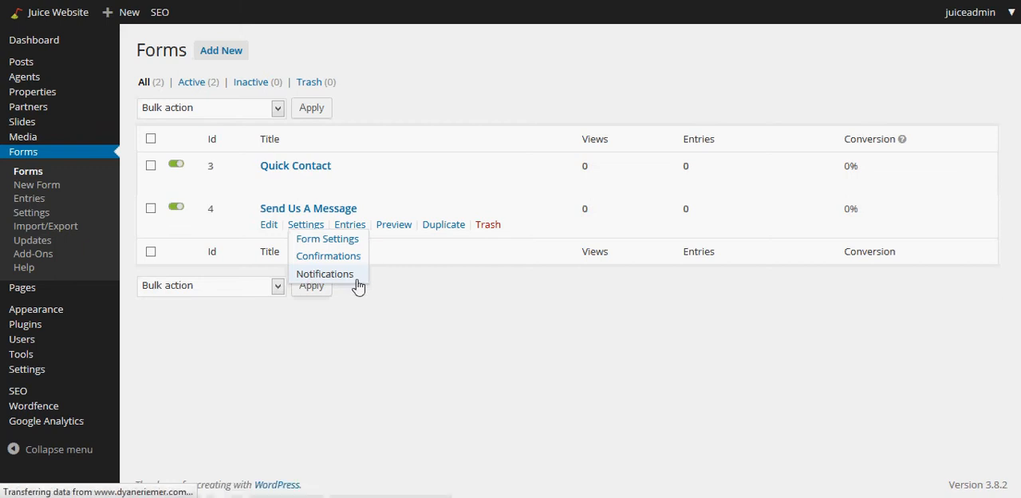
pyautogui.click(325, 273)
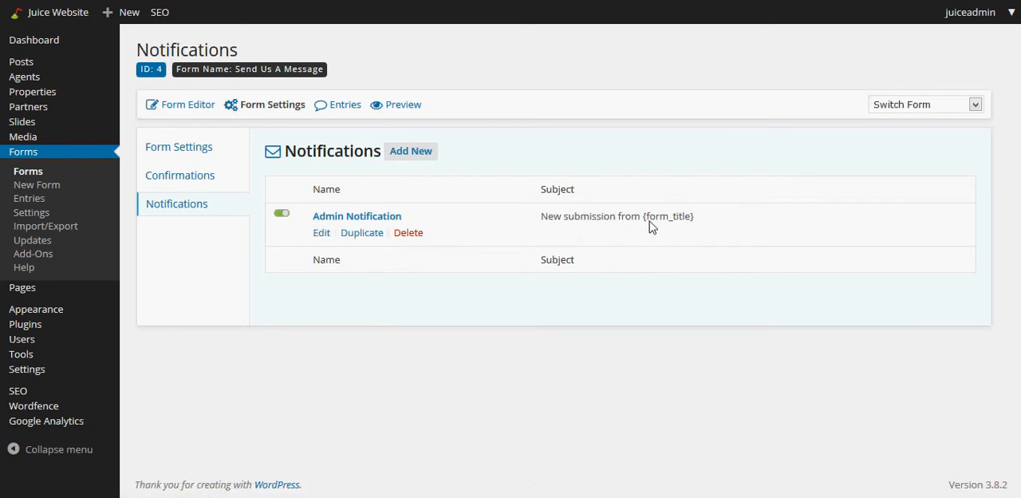
pyautogui.moveTo(577, 230)
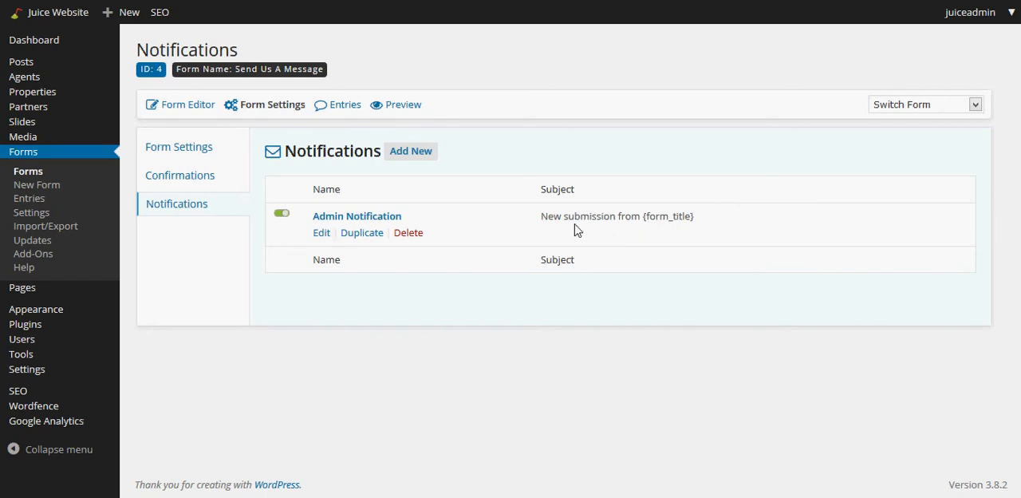
pyautogui.moveTo(518, 225)
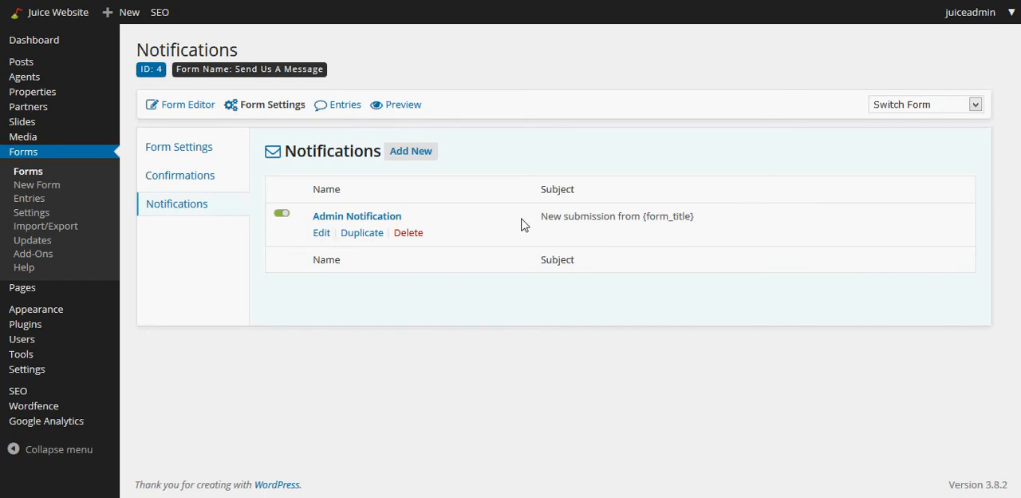
pyautogui.moveTo(508, 199)
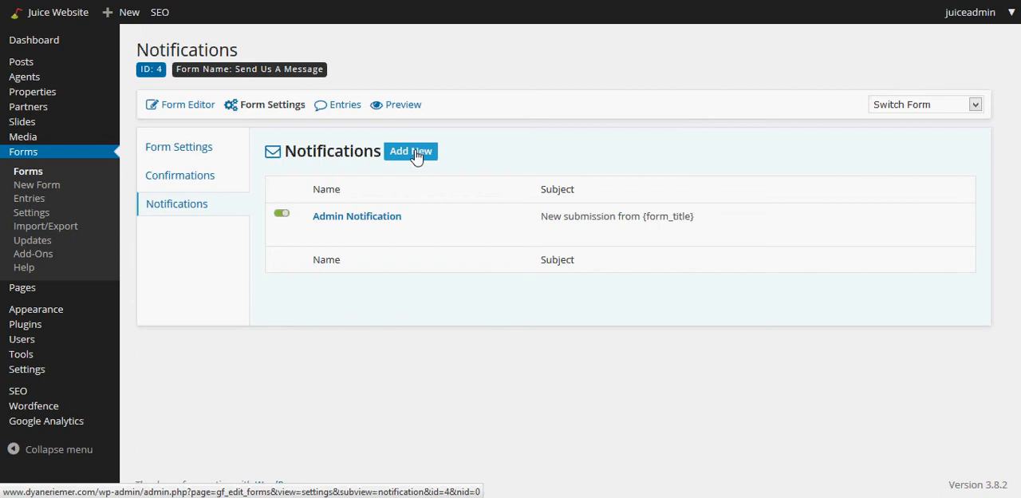
pyautogui.moveTo(339, 216)
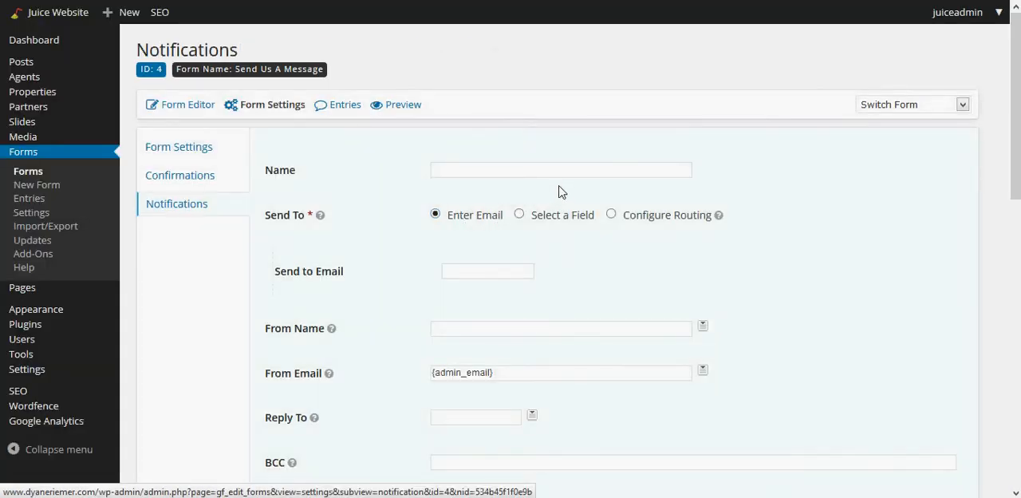
# Name the new notification 'User Notification' and send it to the Email field.
pyautogui.click(561, 170)
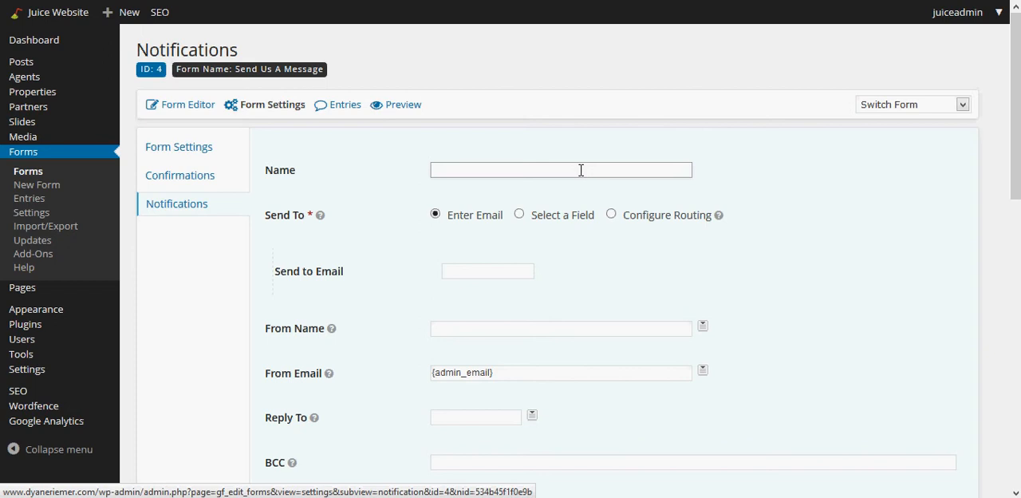
pyautogui.write('User Notification')
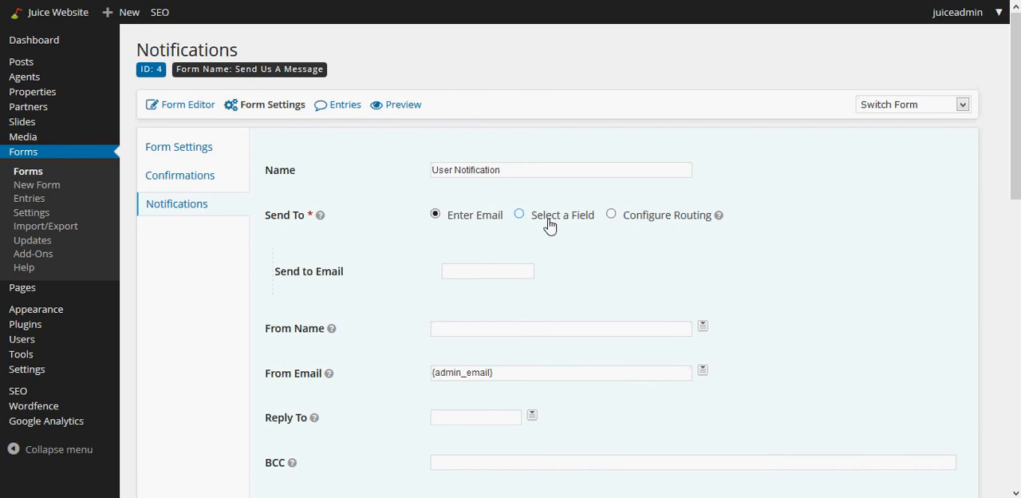
pyautogui.moveTo(528, 222)
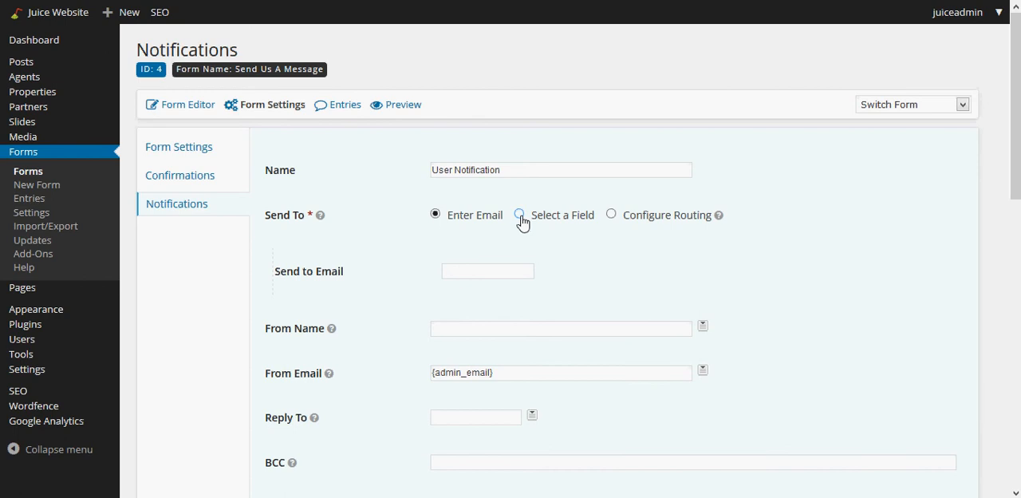
pyautogui.click(519, 214)
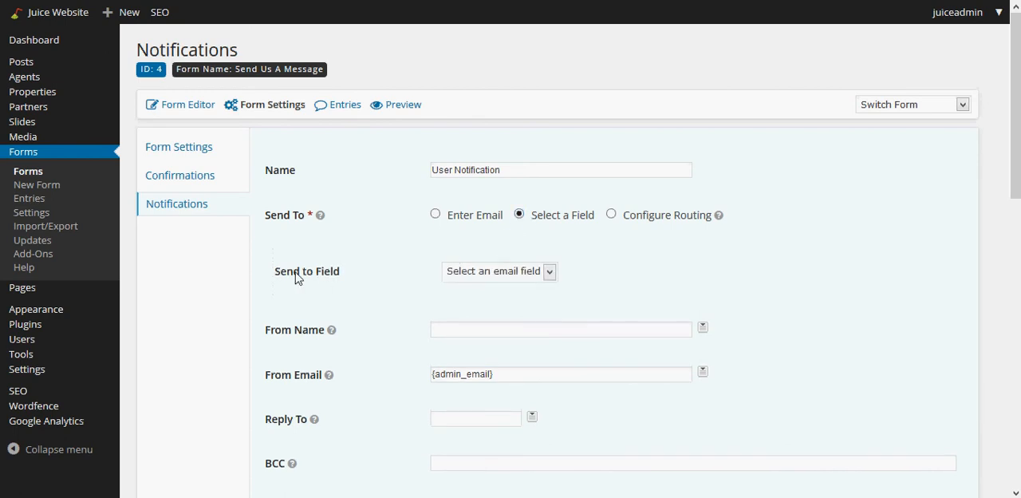
pyautogui.click(499, 271)
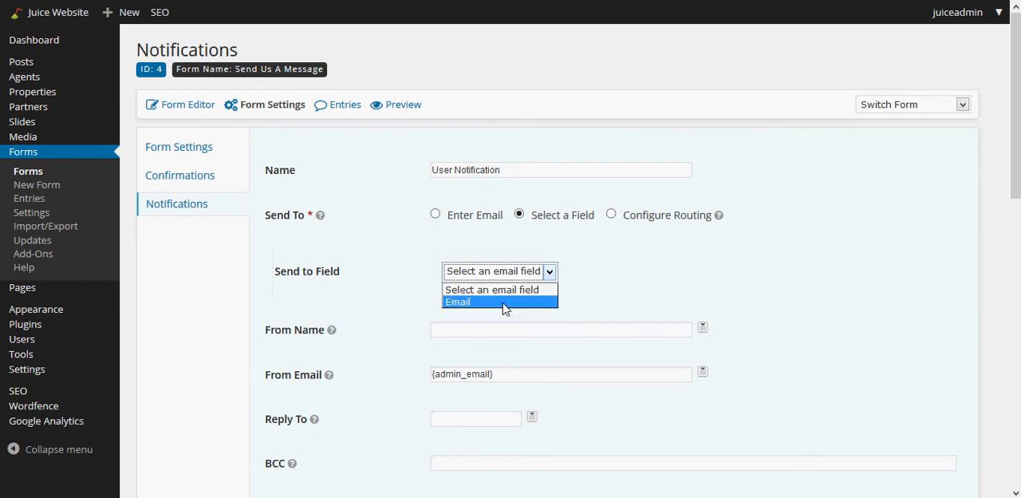
pyautogui.moveTo(485, 308)
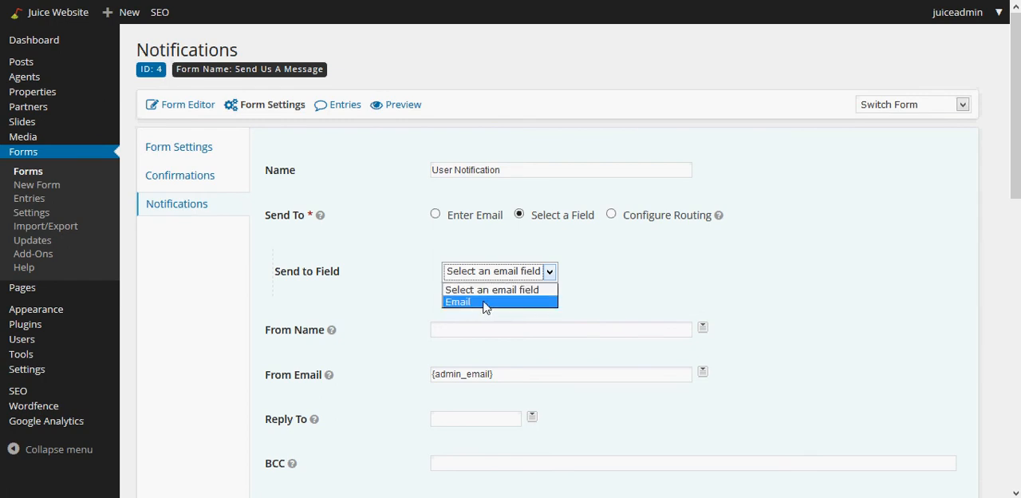
pyautogui.click(458, 301)
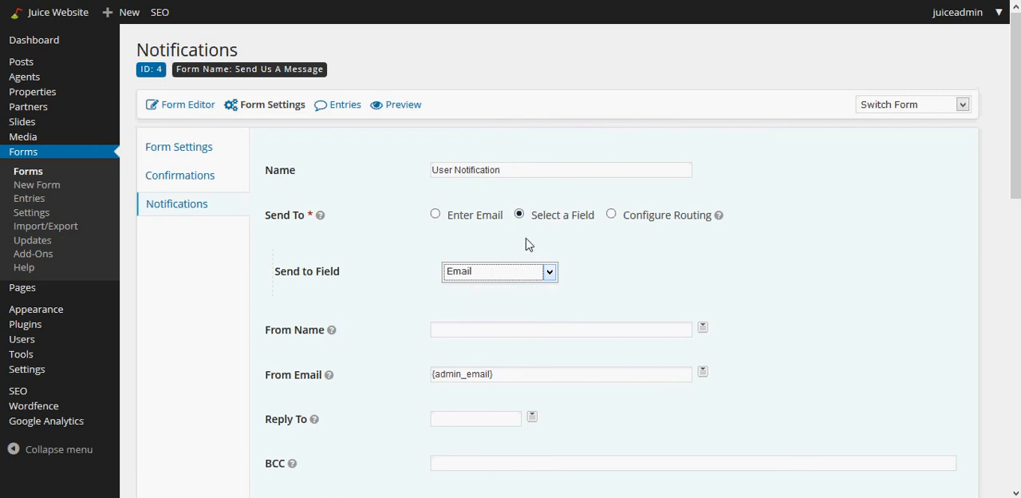
pyautogui.scroll(-3)
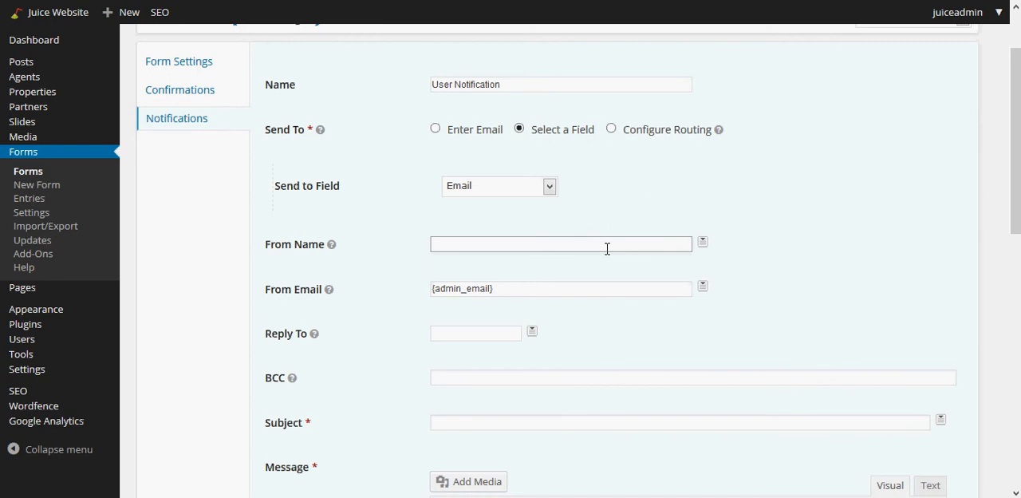
pyautogui.write('Marty')
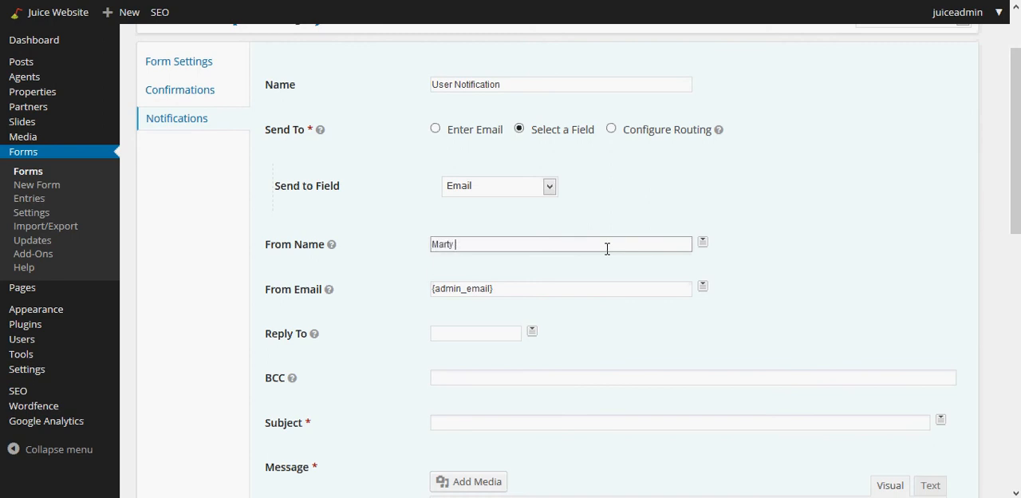
pyautogui.write('McGee')
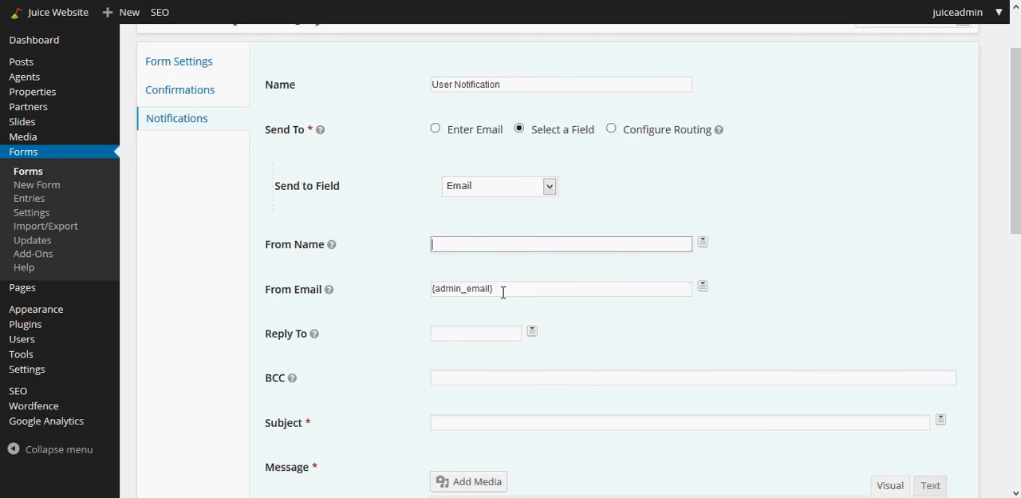
pyautogui.scroll(-3)
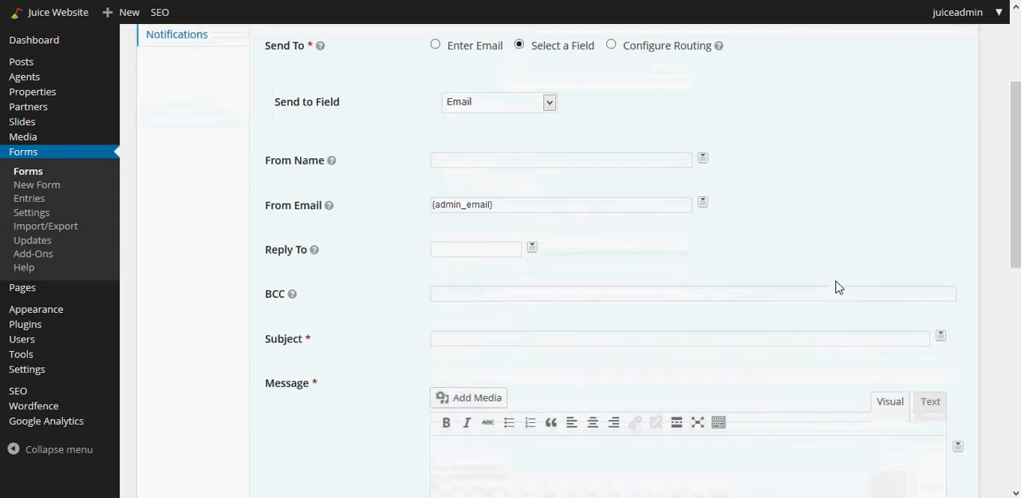
pyautogui.scroll(-3)
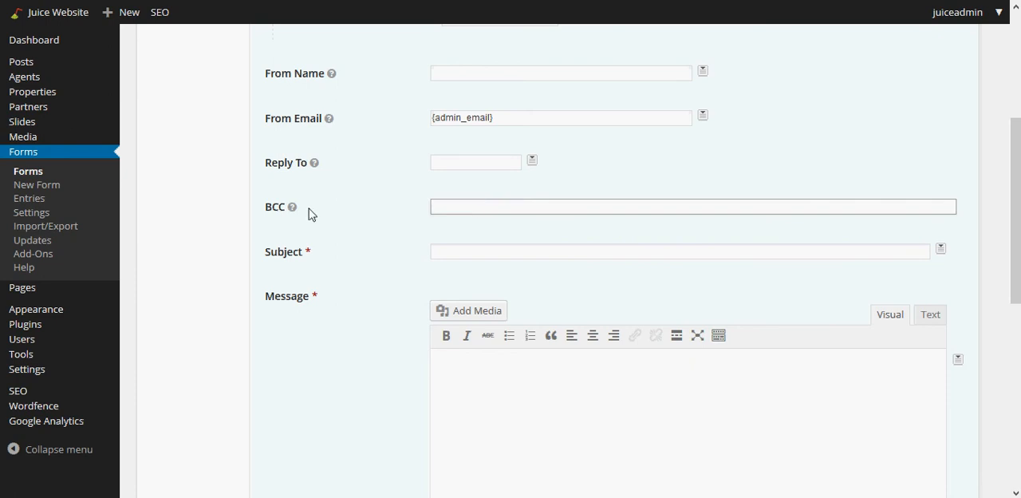
pyautogui.click(692, 206)
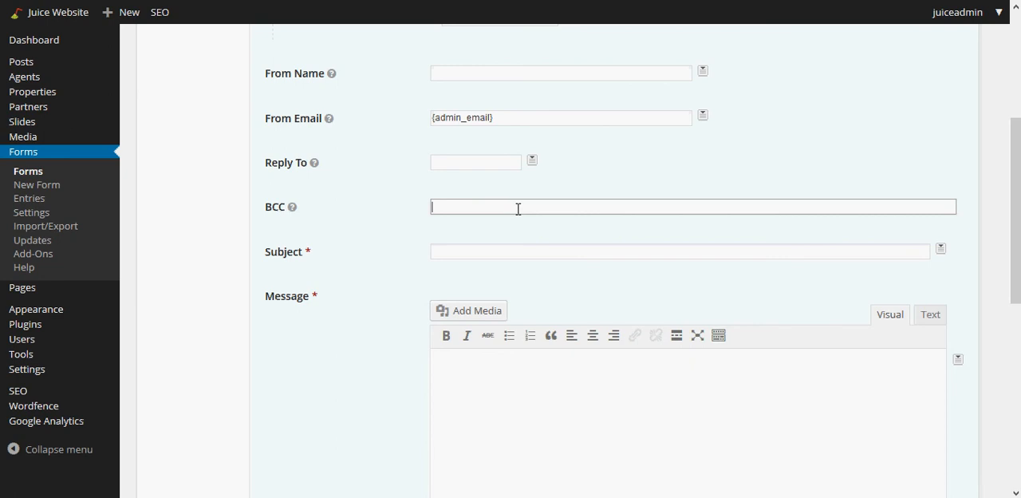
pyautogui.scroll(-3)
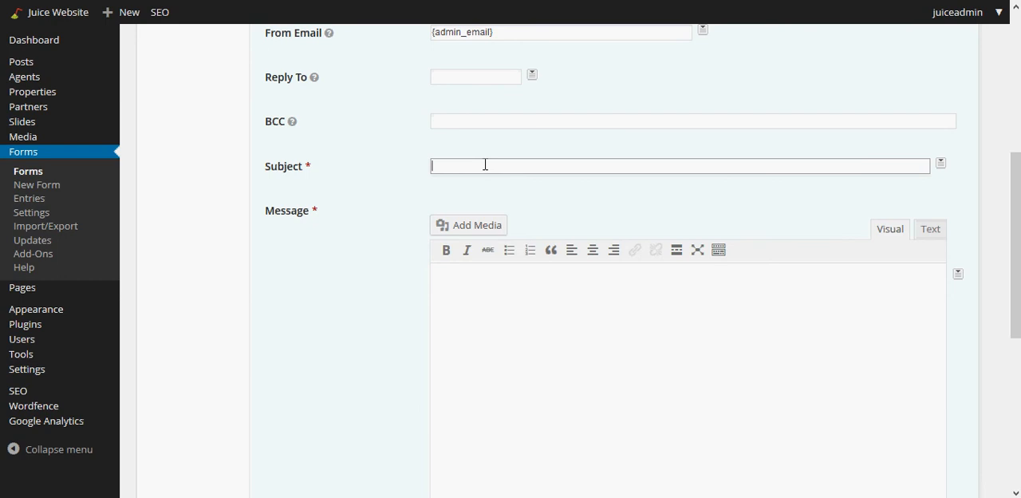
# Enter the subject 'Thank you for contacting us.' and a thank-you message ending with {all_fields}.
pyautogui.write('Thank')
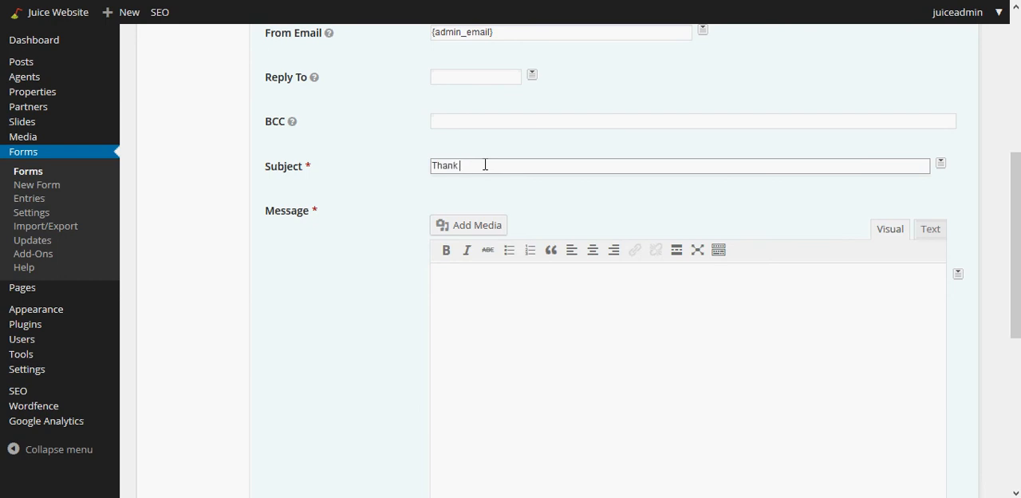
pyautogui.write('you for conta')
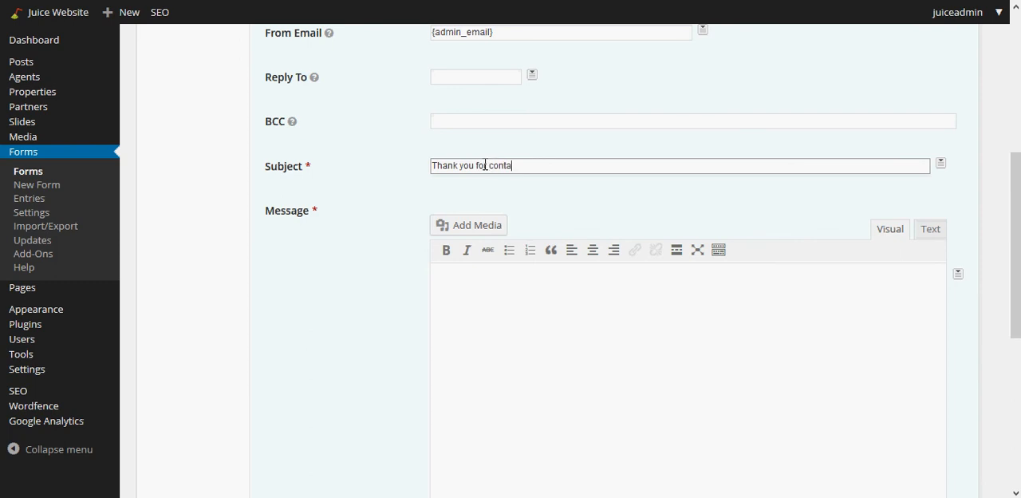
pyautogui.write('cting us.')
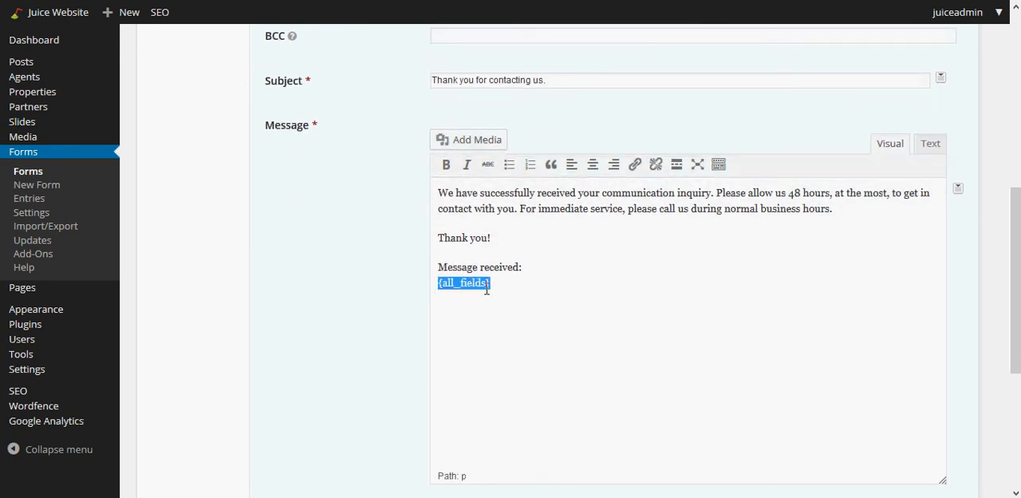
pyautogui.moveTo(519, 307)
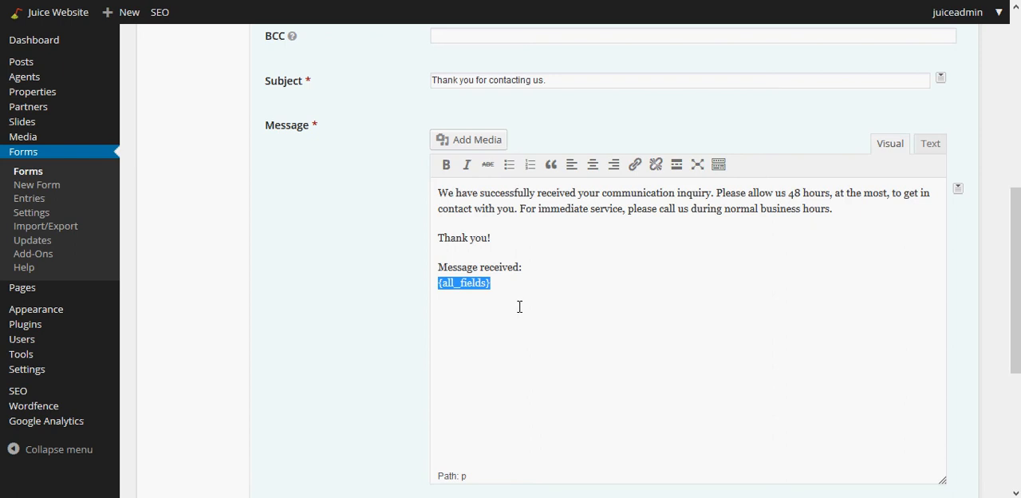
pyautogui.click(610, 309)
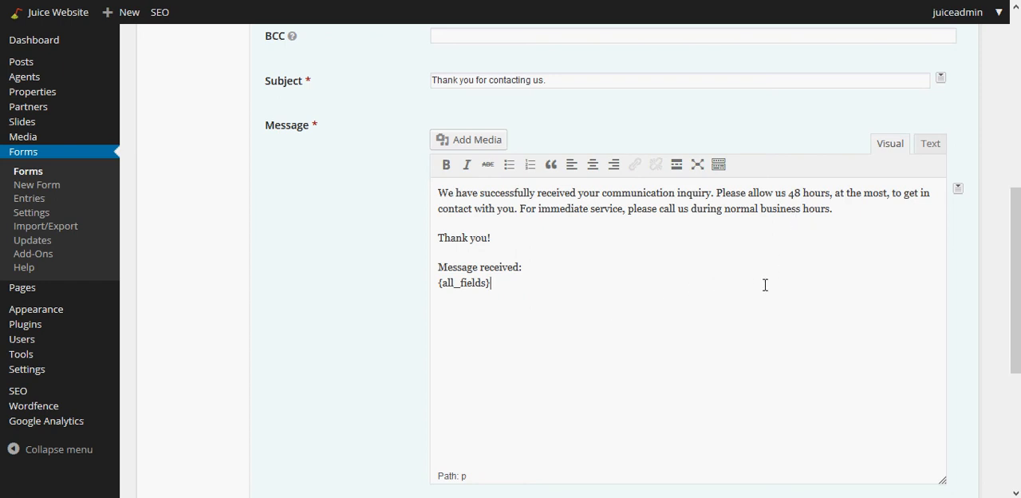
# Save the User Notification with subject 'Thank you for contacting us.' beside Admin Notification.
pyautogui.scroll(-3)
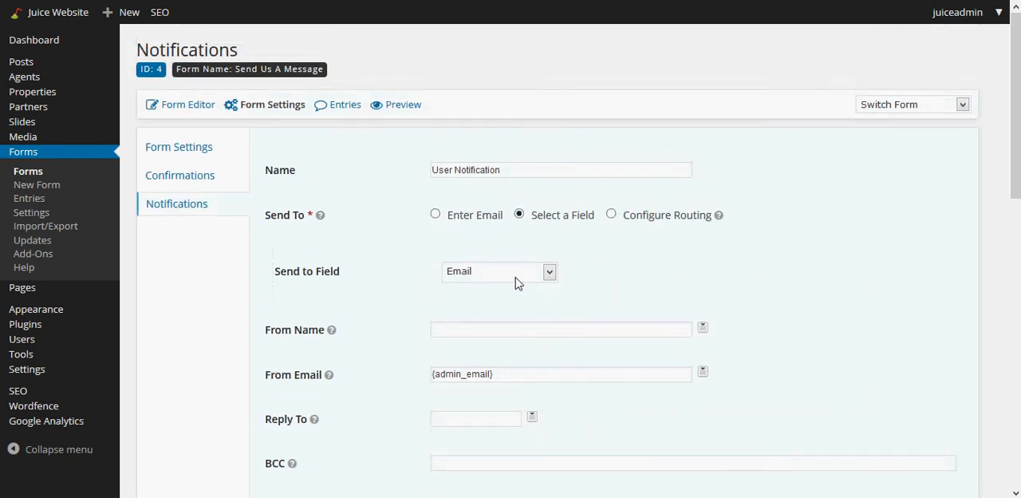
pyautogui.scroll(-3)
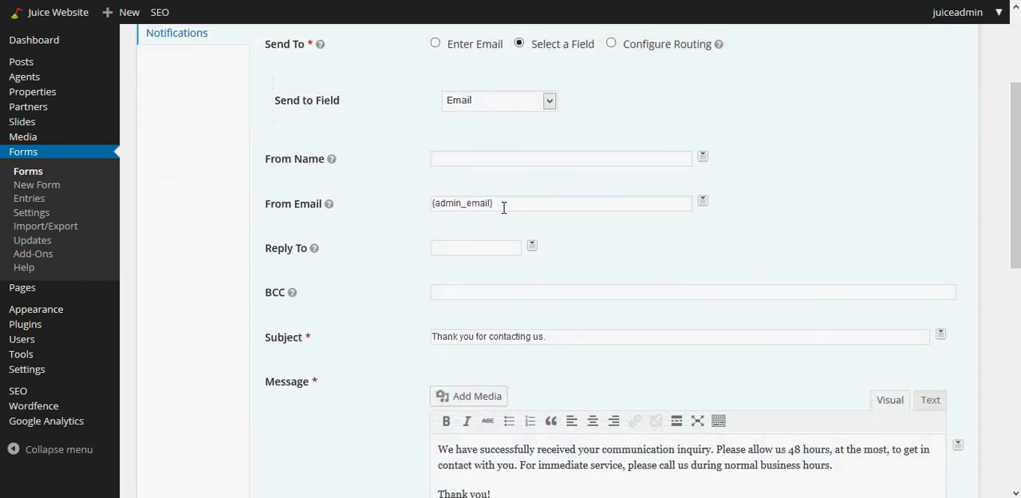
pyautogui.scroll(-3)
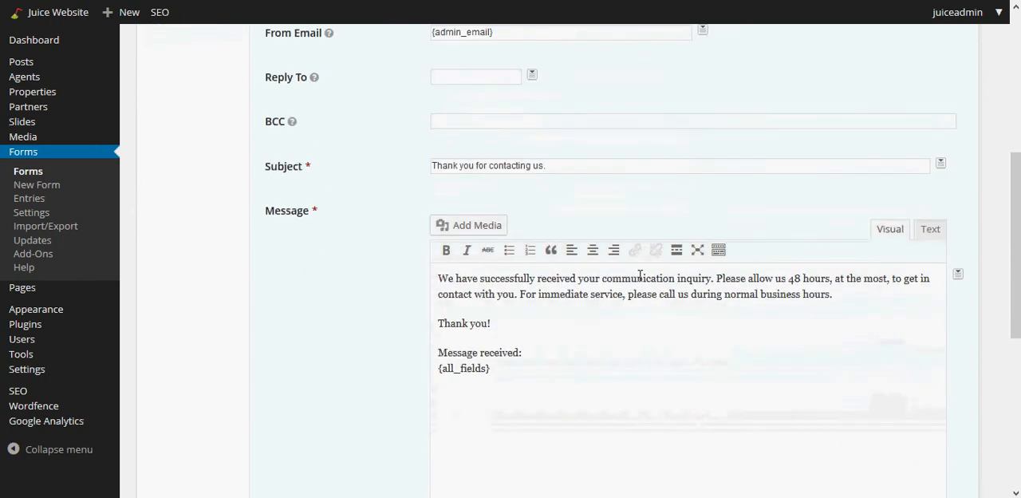
pyautogui.scroll(-3)
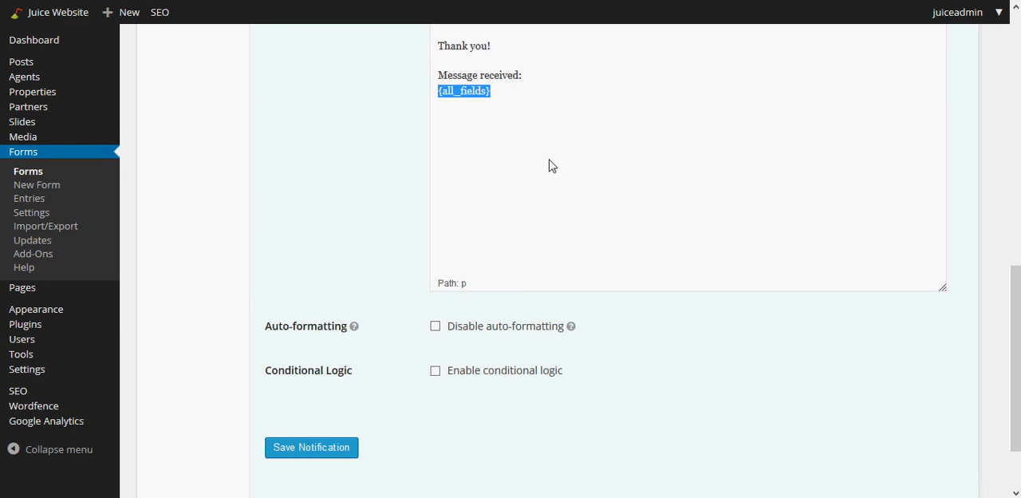
pyautogui.moveTo(465, 343)
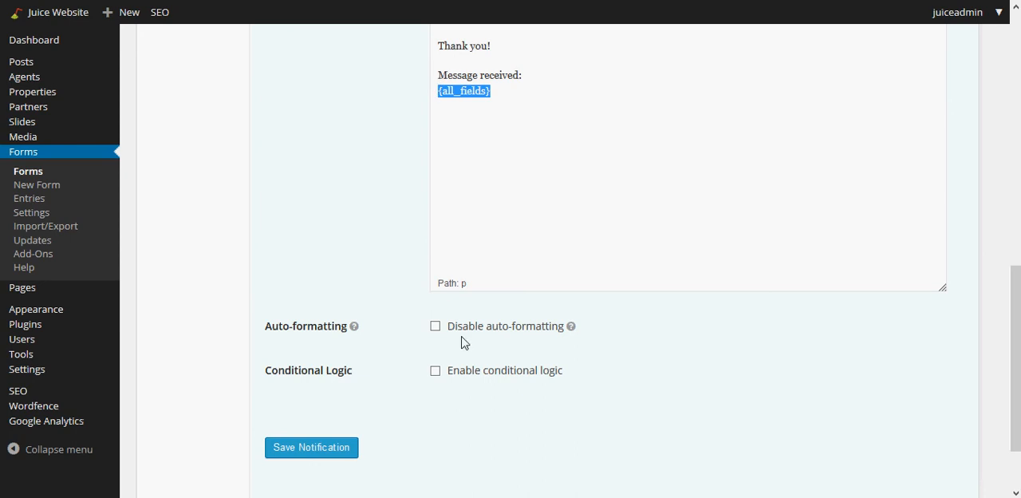
pyautogui.click(311, 447)
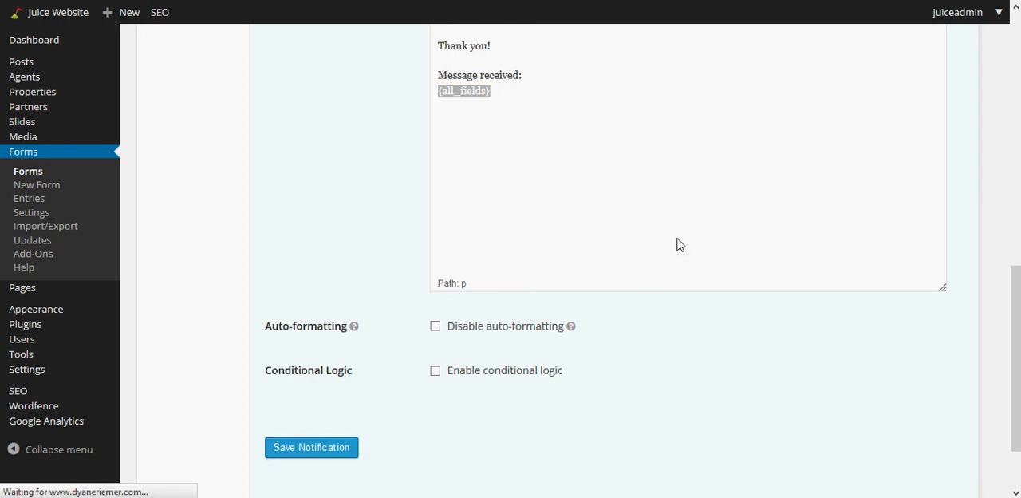
pyautogui.click(311, 447)
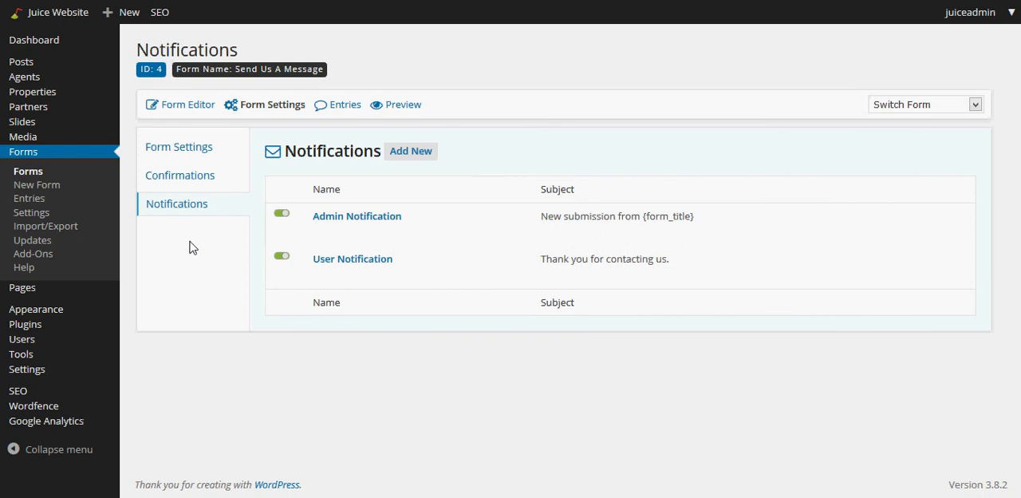
pyautogui.moveTo(352, 259)
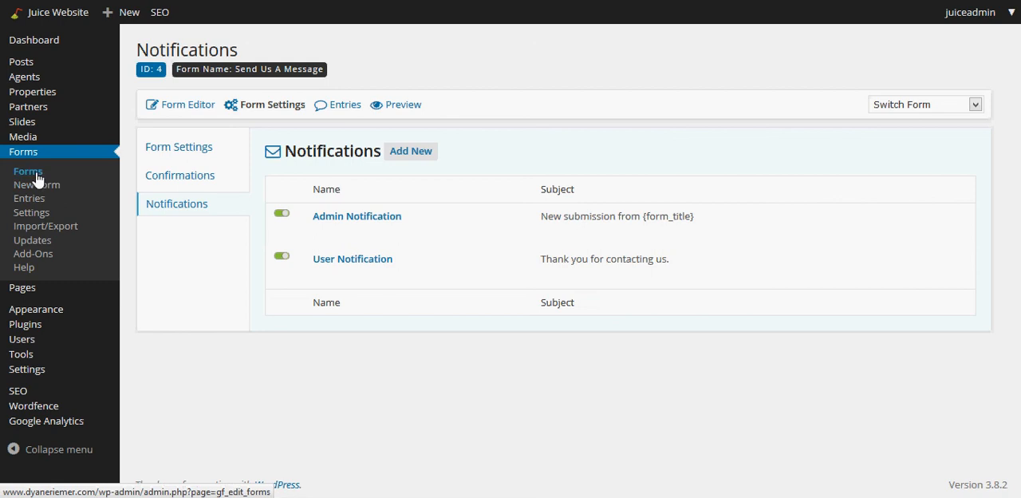
# Return to the Forms list showing Quick Contact and Send Us A Message.
pyautogui.click(27, 170)
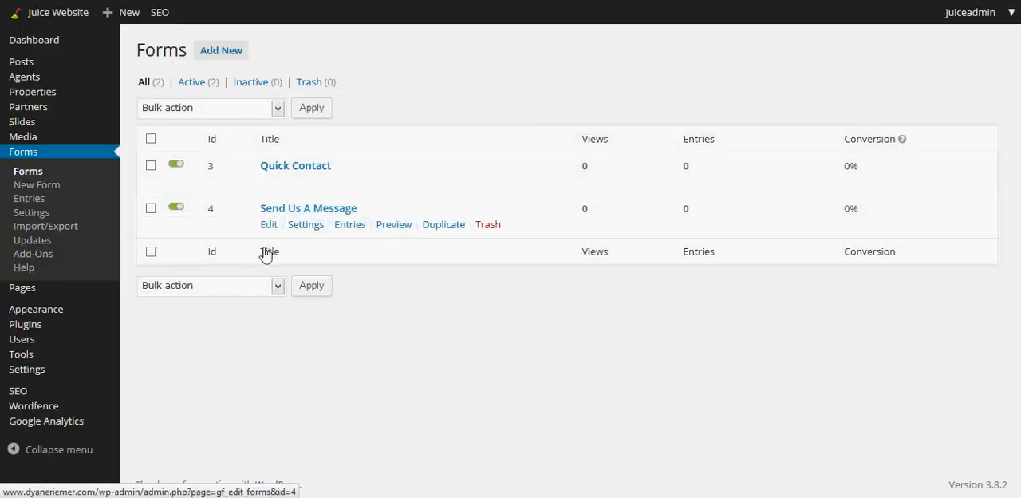
pyautogui.moveTo(380, 341)
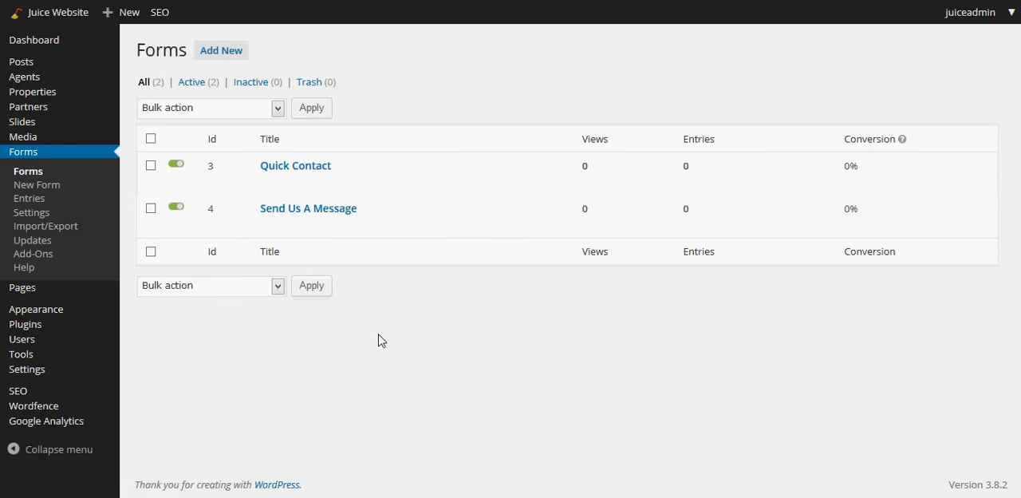